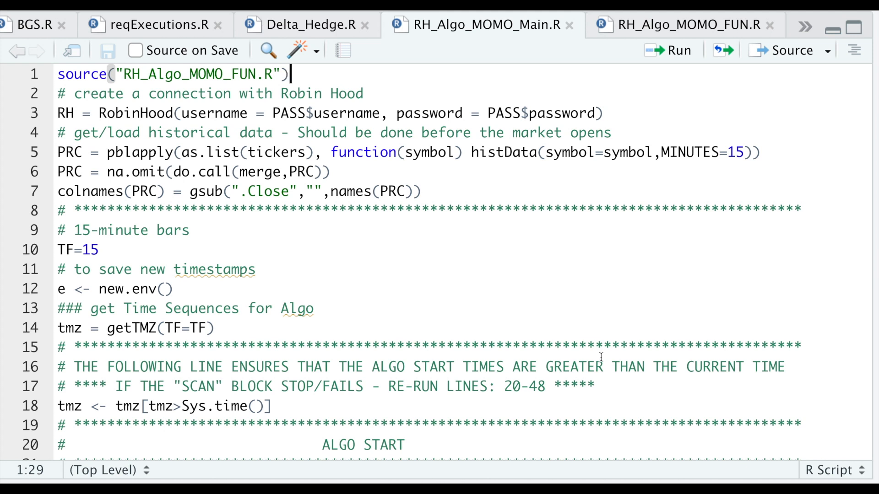
pyautogui.moveTo(505, 52)
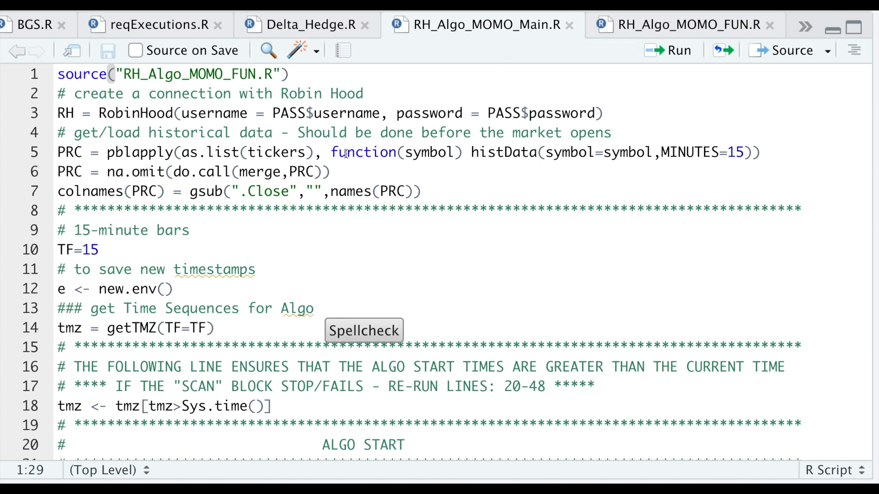
# Step: Glance at the functions file, then select the historical 15-minute price loading lines (4–7) in the main script
pyautogui.click(686, 25)
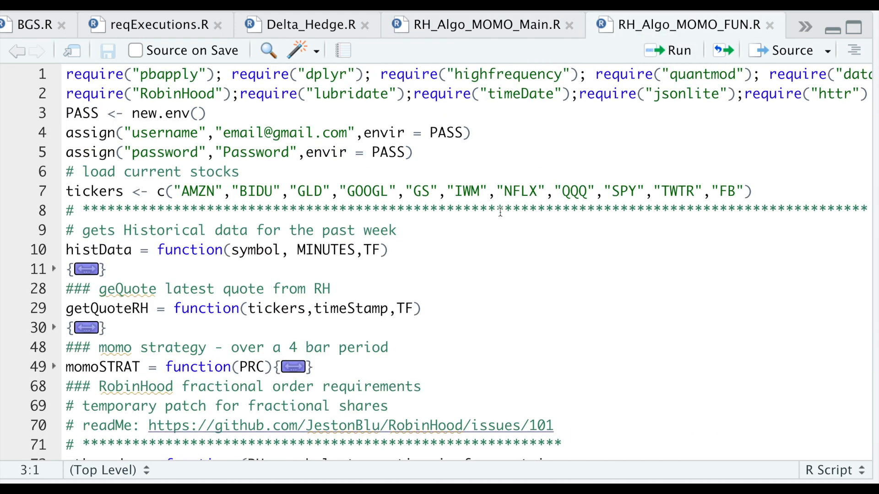
pyautogui.moveTo(629, 150)
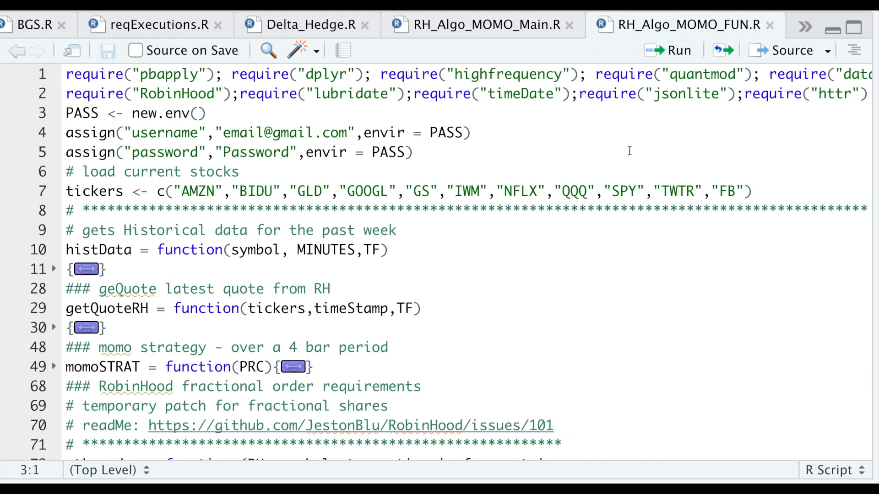
pyautogui.click(480, 25)
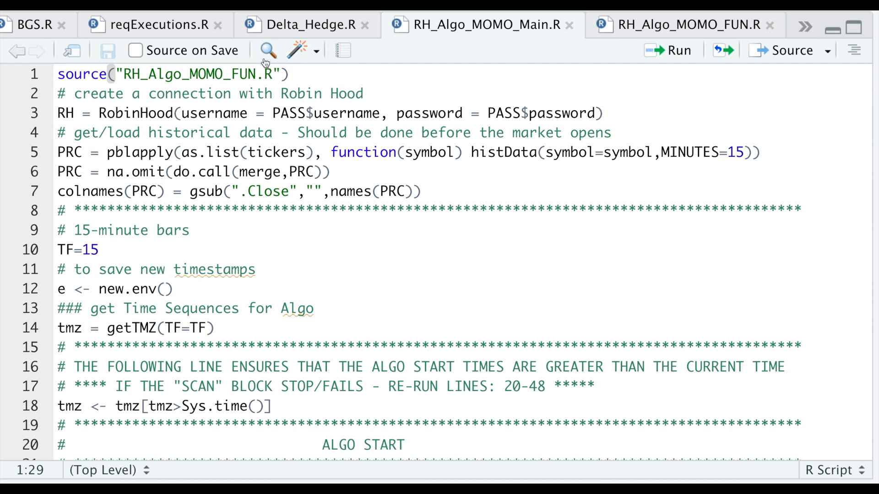
pyautogui.click(257, 94)
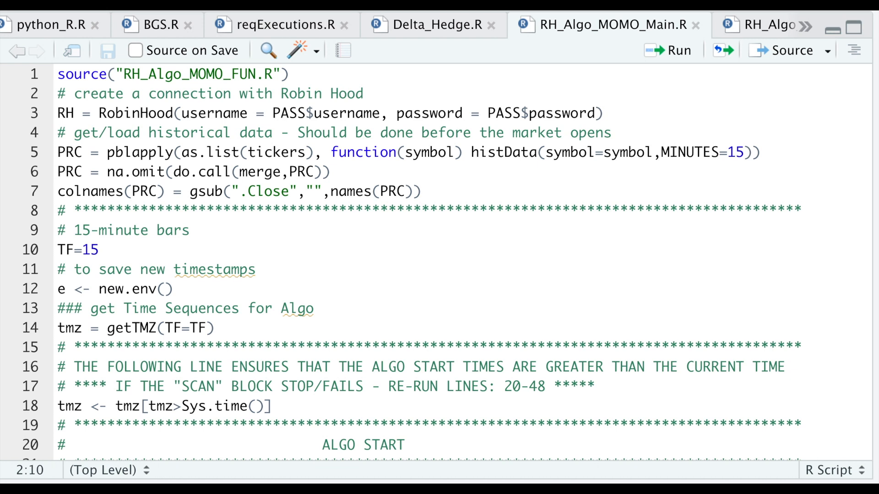
pyautogui.click(131, 93)
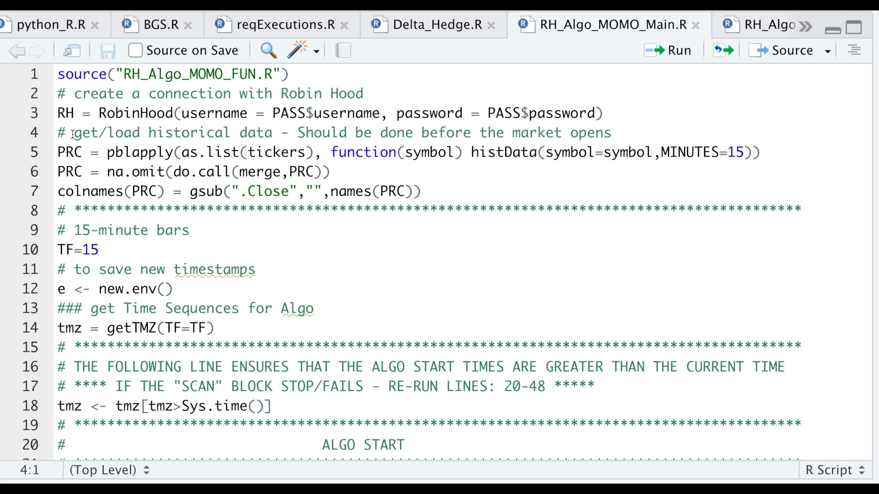
pyautogui.moveTo(71, 133); pyautogui.dragTo(429, 191)
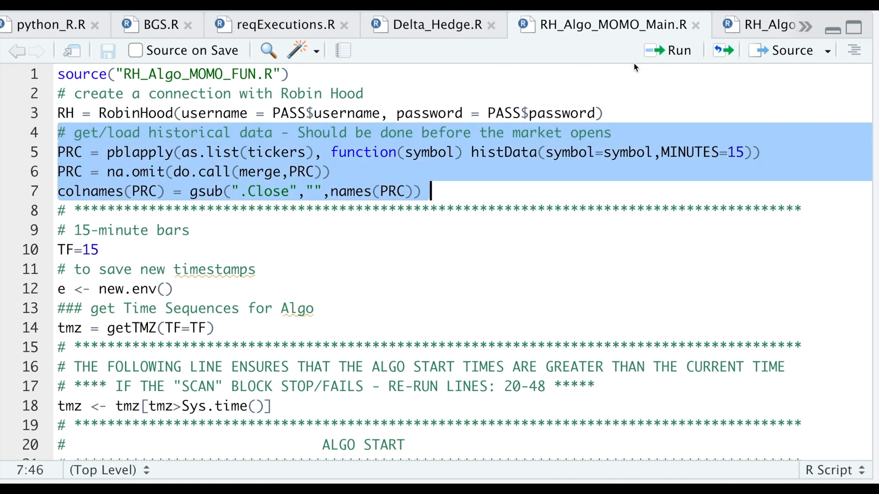
pyautogui.moveTo(559, 307)
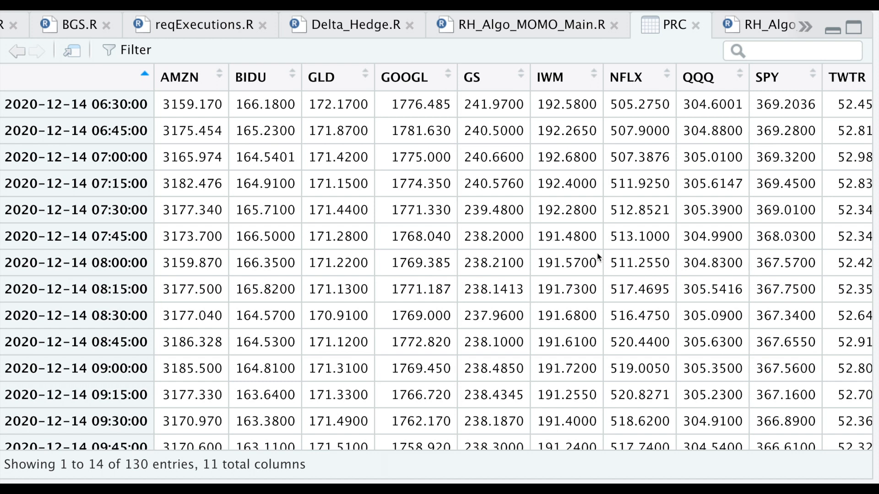
pyautogui.moveTo(110, 386)
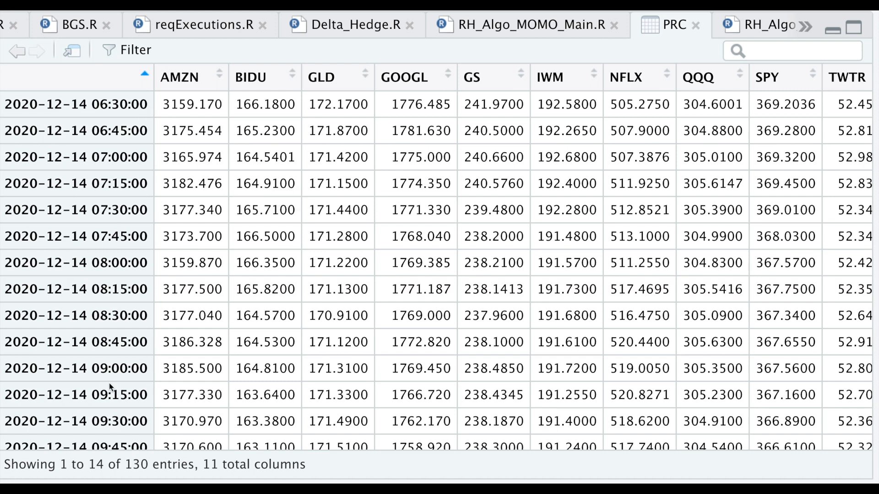
pyautogui.moveTo(325, 126)
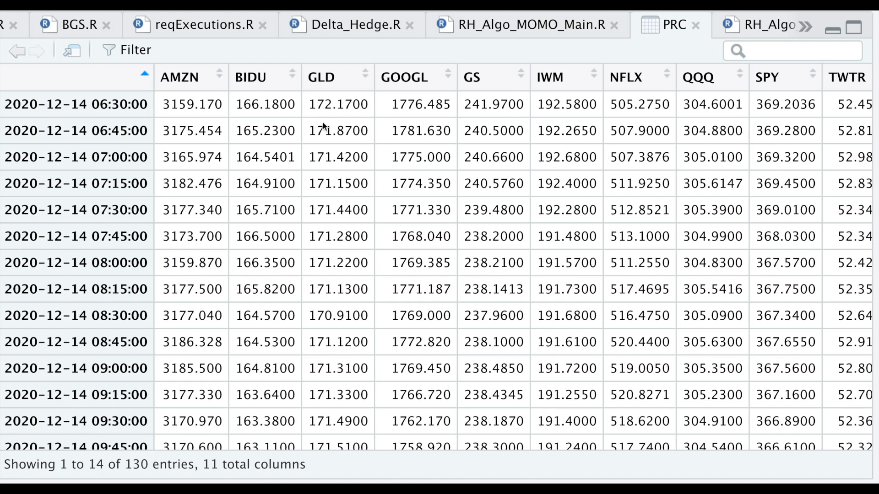
pyautogui.moveTo(810, 151)
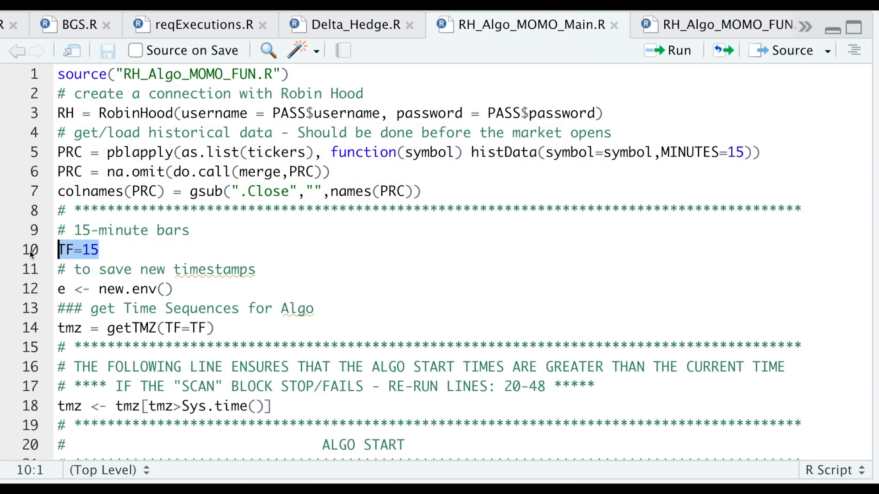
# Step: Select the TF=15 timeframe line and scroll through the 30 generated 15-minute start timestamps
pyautogui.doubleClick(135, 290)
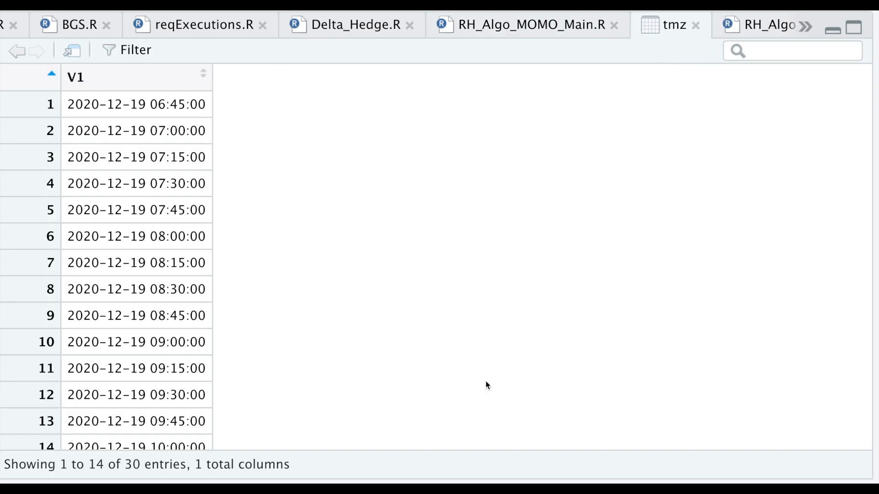
pyautogui.moveTo(164, 119)
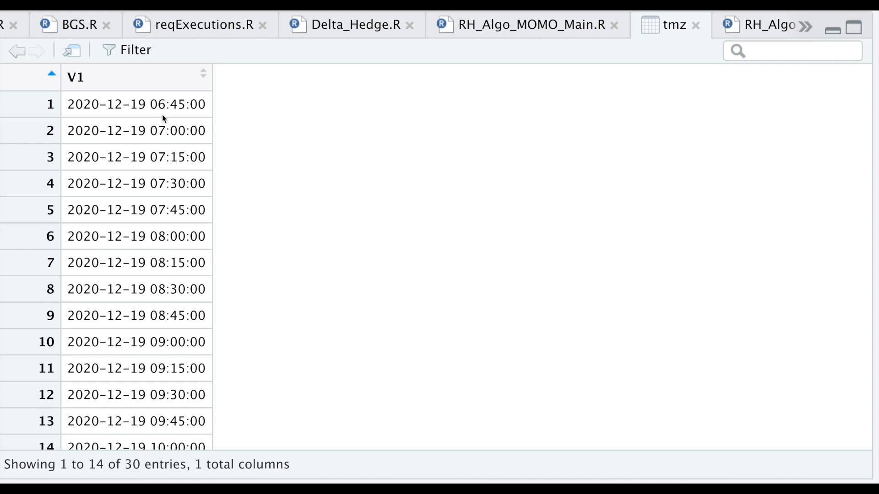
pyautogui.moveTo(181, 119)
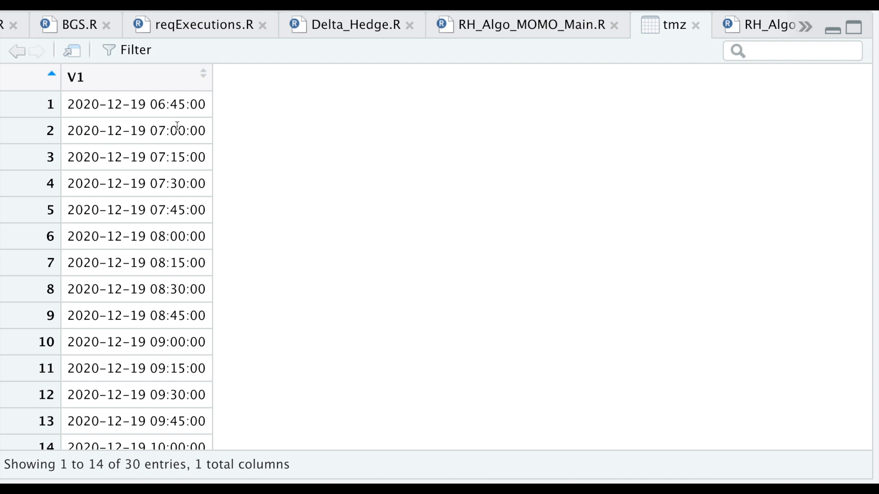
pyautogui.scroll(-3)
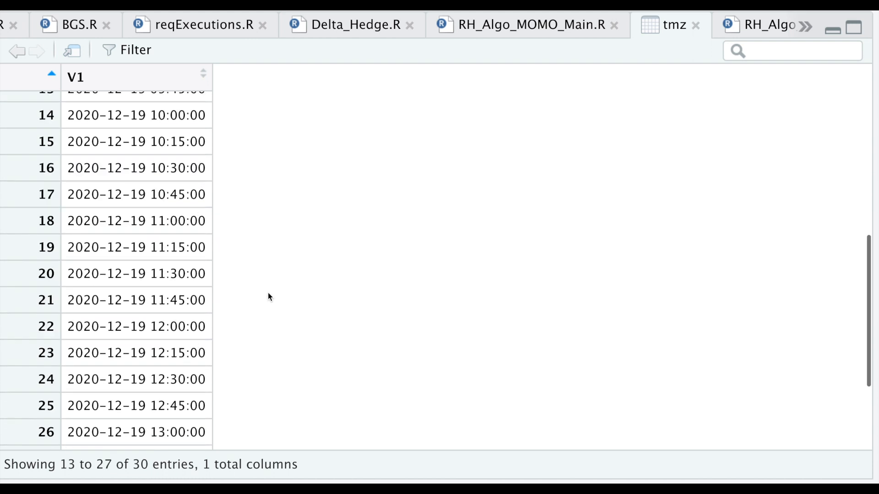
pyautogui.scroll(-3)
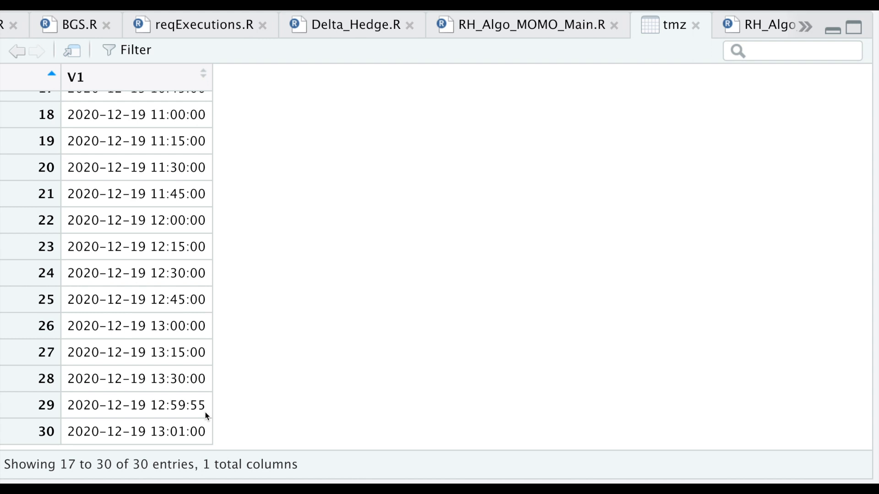
pyautogui.moveTo(181, 413)
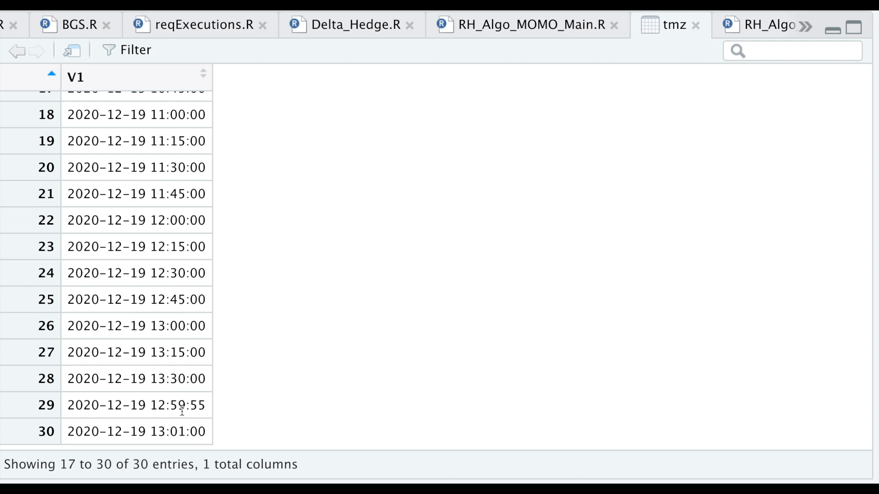
pyautogui.moveTo(137, 452)
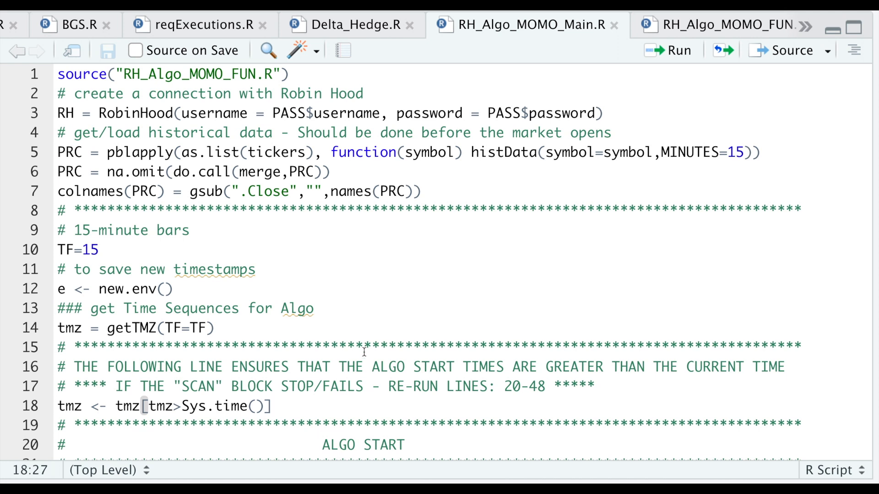
# Step: Scroll down to the collapsed SCAN pblapply loop at line 23
pyautogui.scroll(-3)
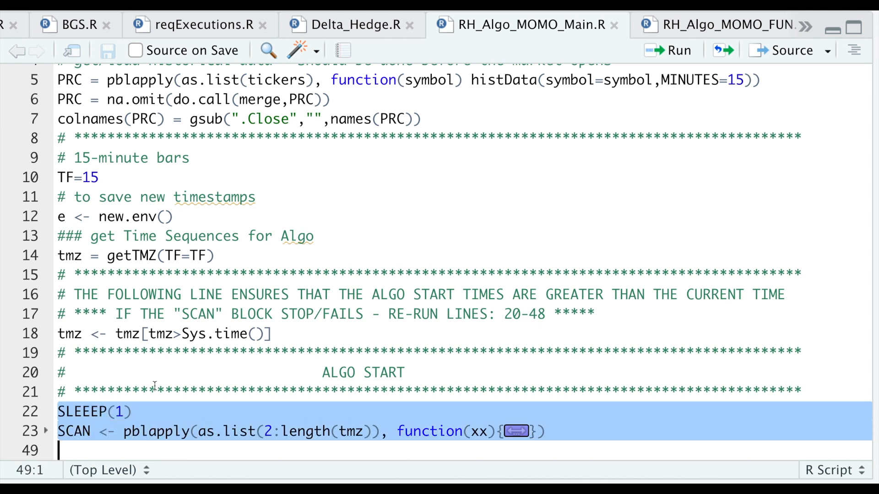
pyautogui.moveTo(208, 323)
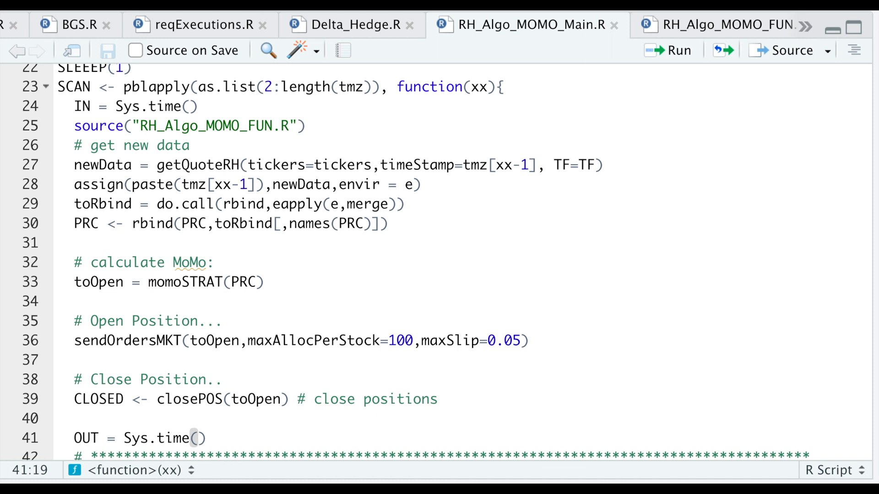
pyautogui.click(78, 126)
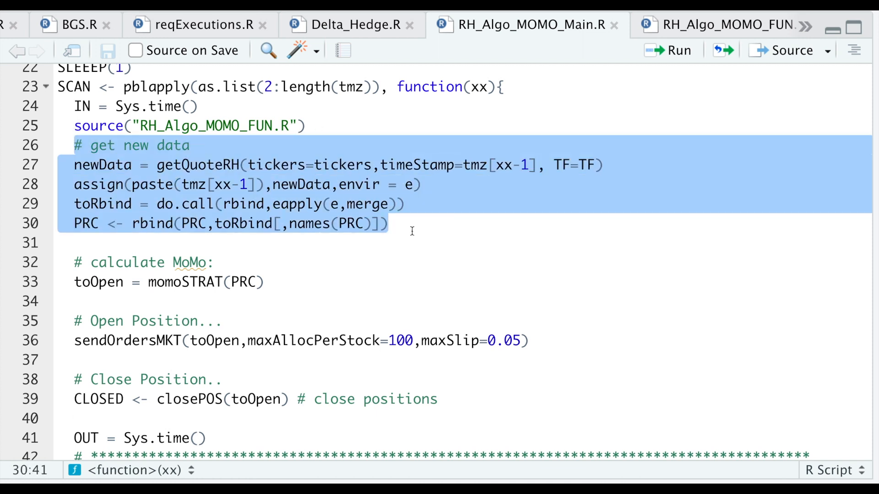
pyautogui.scroll(-3)
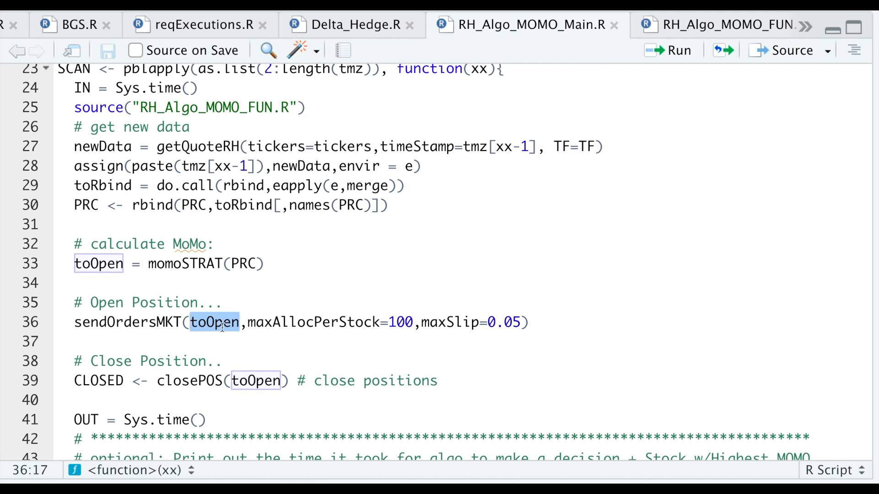
pyautogui.doubleClick(310, 322)
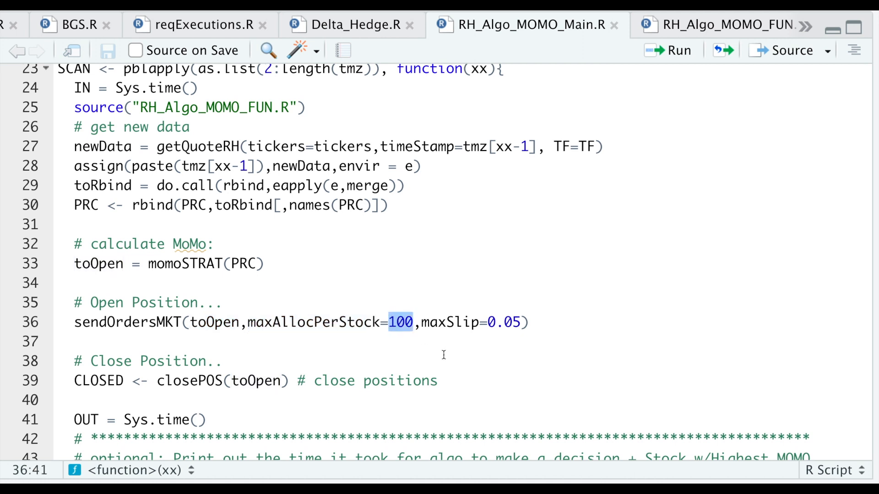
pyautogui.doubleClick(445, 322)
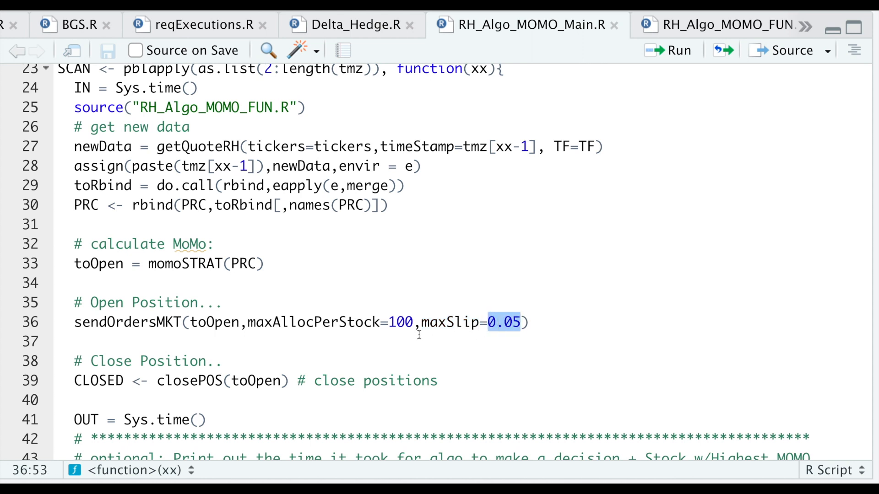
pyautogui.moveTo(475, 345)
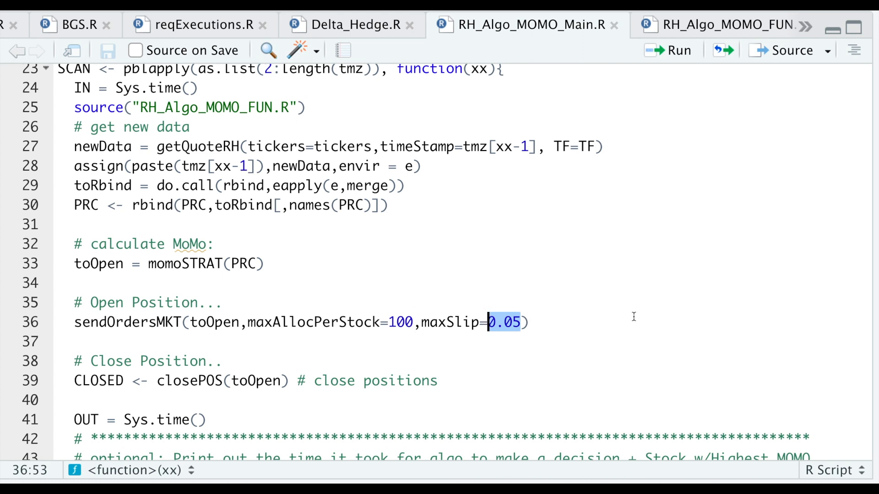
pyautogui.moveTo(462, 380)
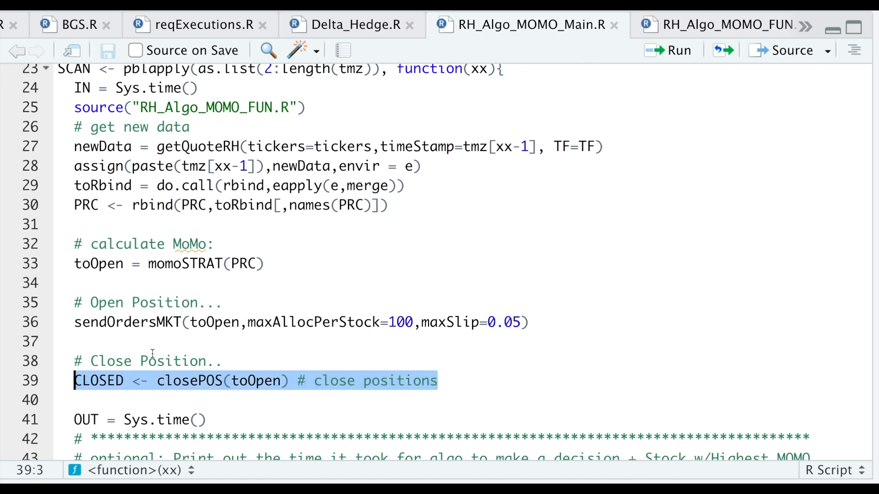
pyautogui.moveTo(315, 344)
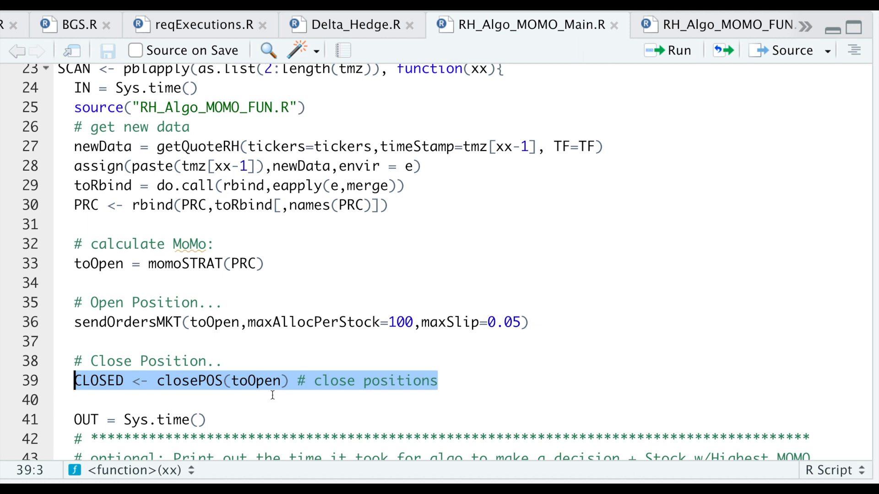
pyautogui.moveTo(203, 403)
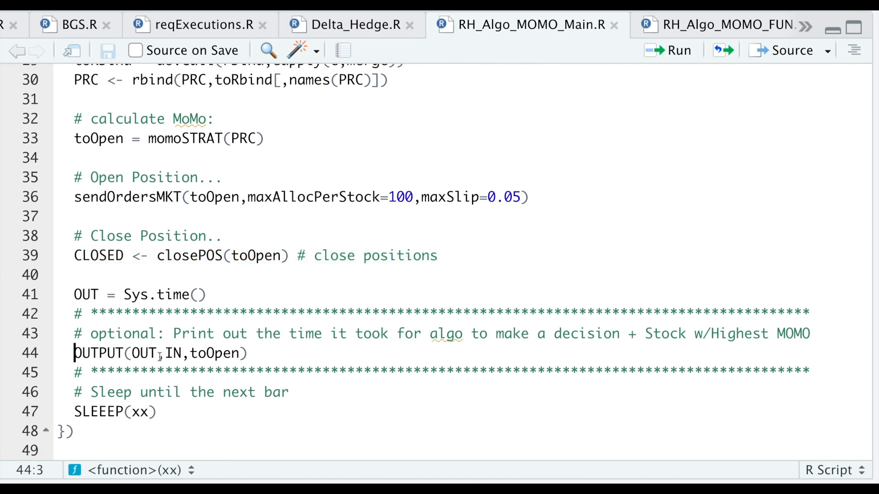
pyautogui.doubleClick(146, 354)
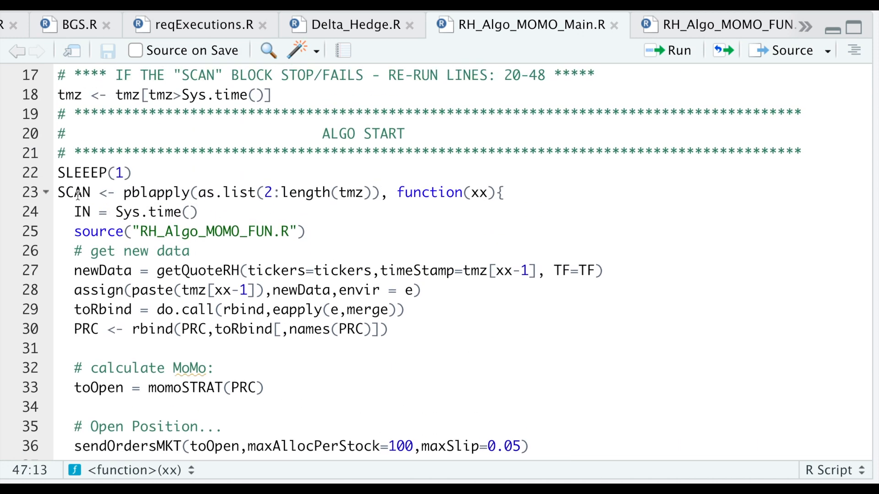
# Step: Edit the SLEEEP argument, entering 'xx' and '=2', and select the line above it
pyautogui.click(118, 173)
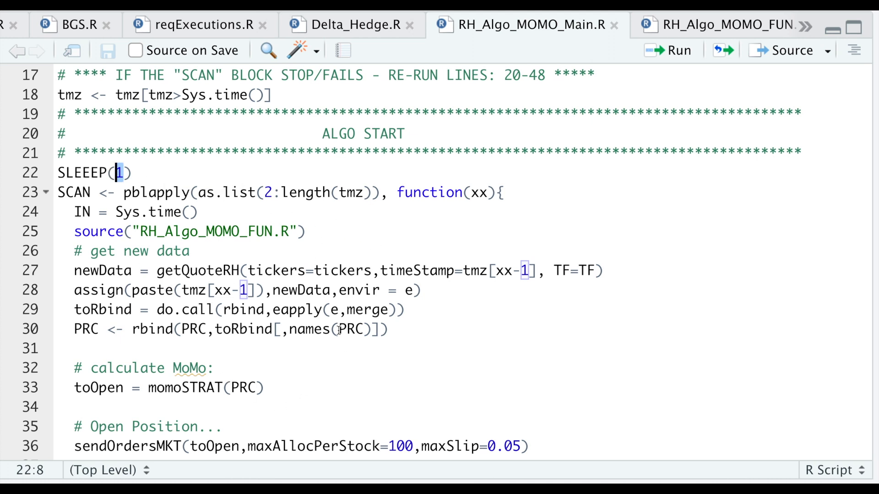
pyautogui.write('xx')
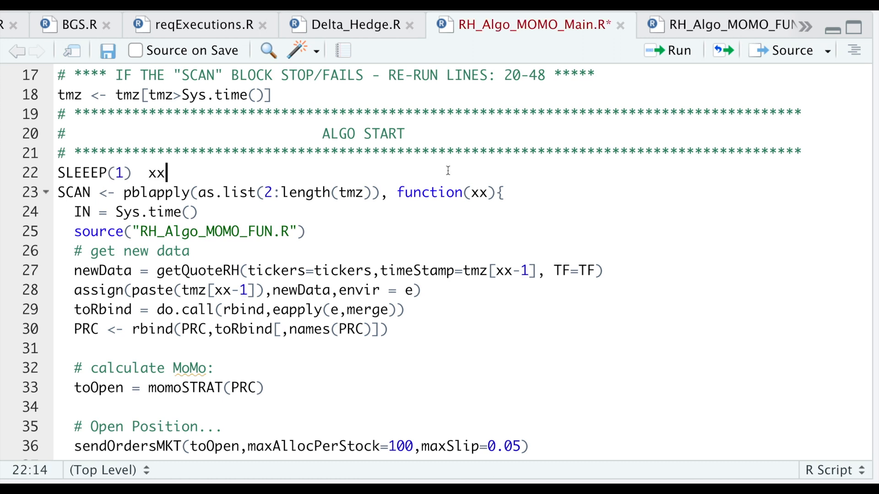
pyautogui.write('=2')
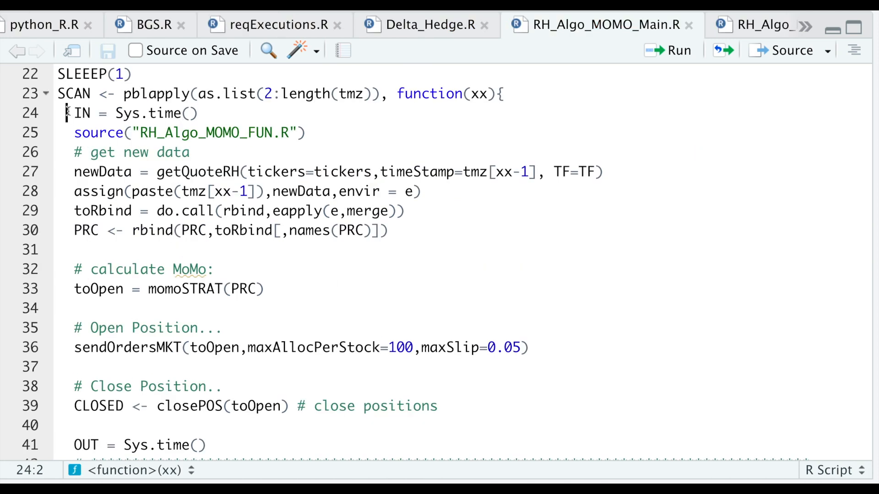
pyautogui.moveTo(74, 112); pyautogui.dragTo(197, 113)
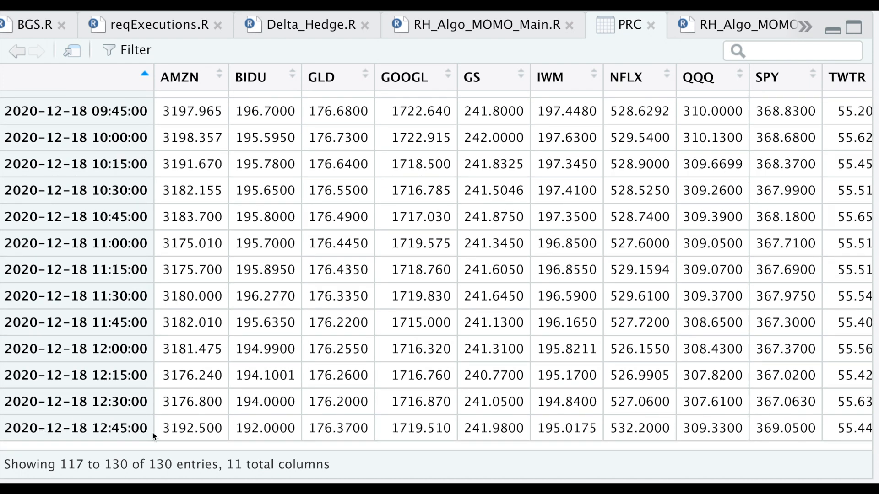
pyautogui.click(479, 25)
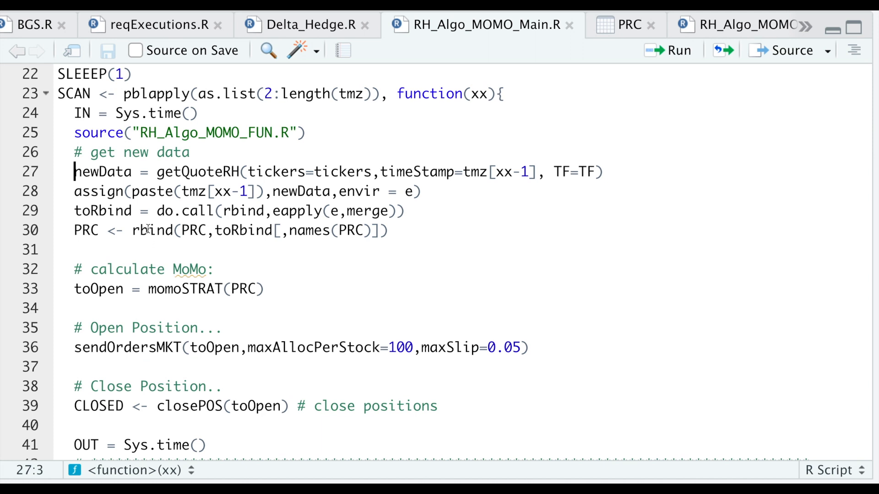
pyautogui.moveTo(74, 172); pyautogui.dragTo(388, 231)
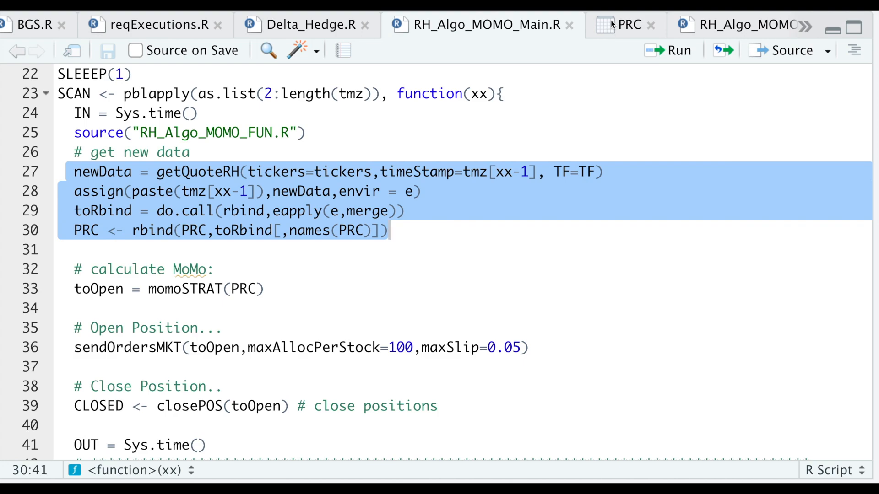
pyautogui.click(623, 25)
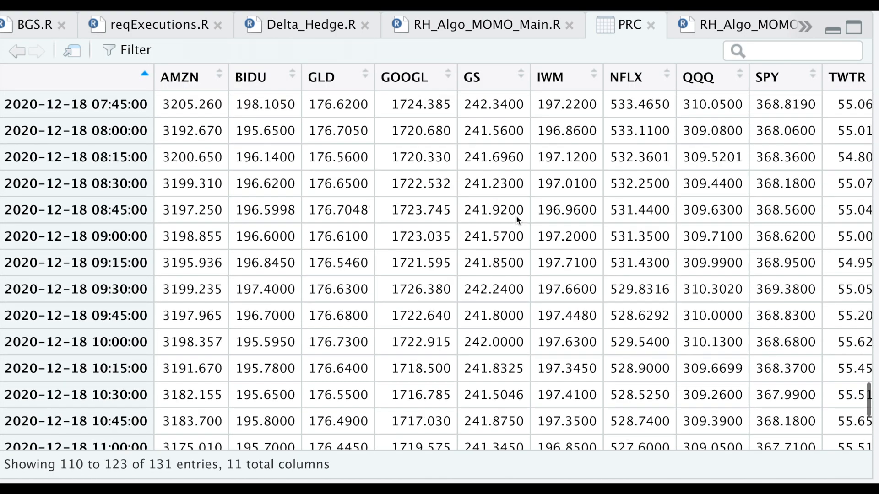
pyautogui.scroll(-3)
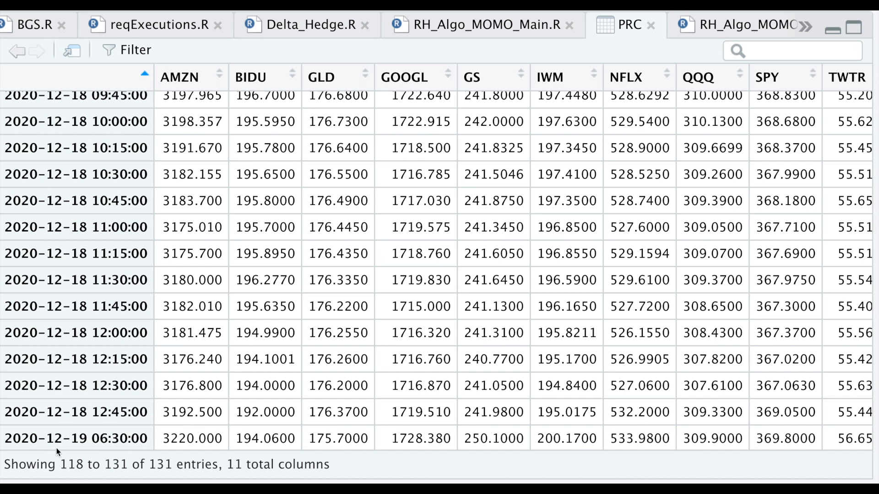
pyautogui.moveTo(98, 452)
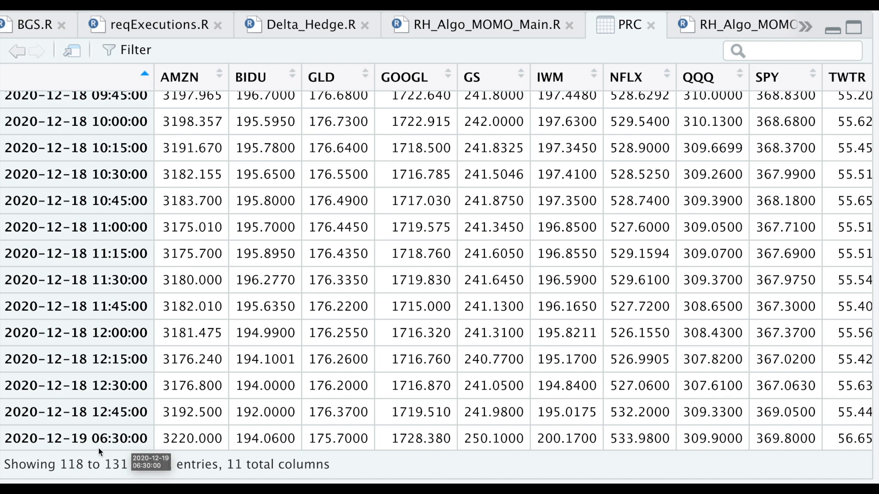
pyautogui.moveTo(493, 412)
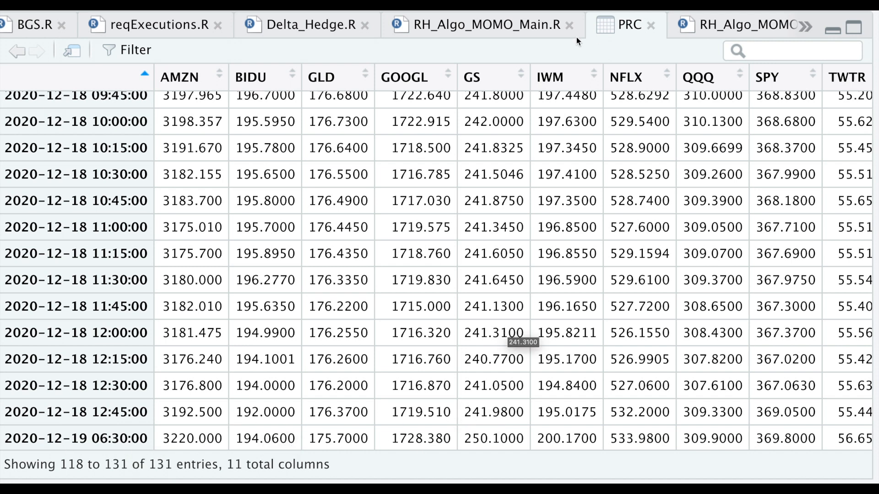
pyautogui.click(477, 24)
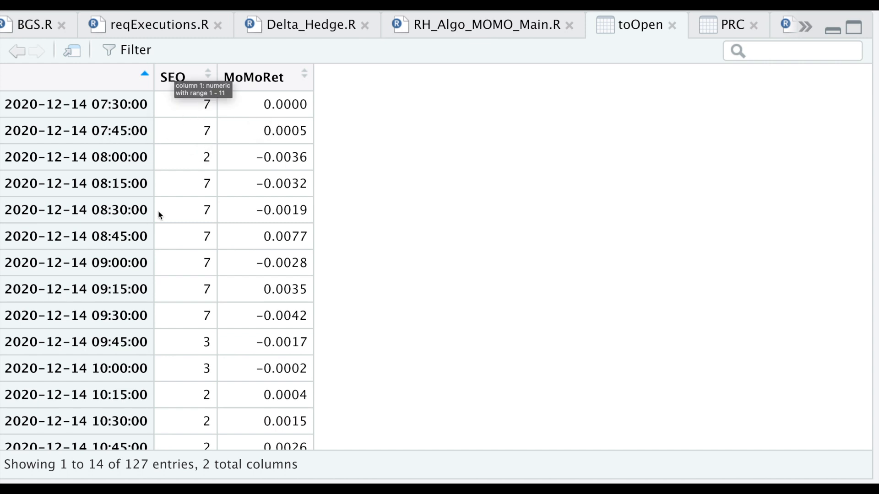
pyautogui.moveTo(205, 116)
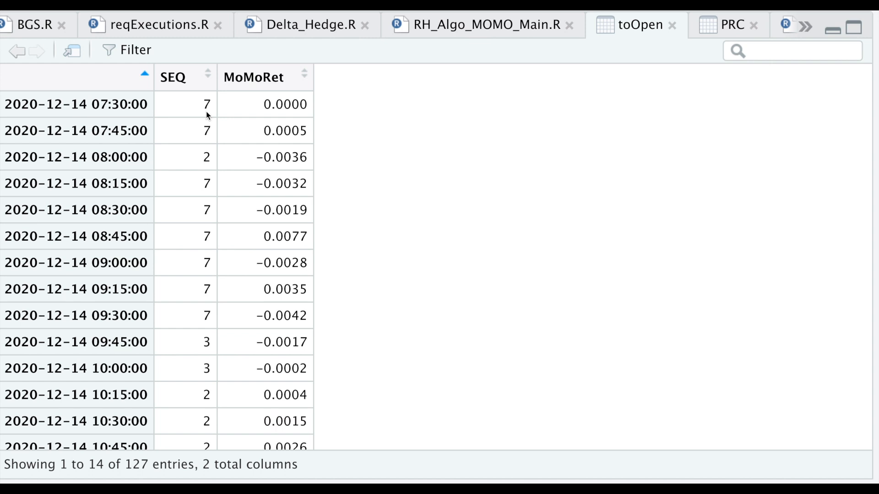
pyautogui.moveTo(275, 198)
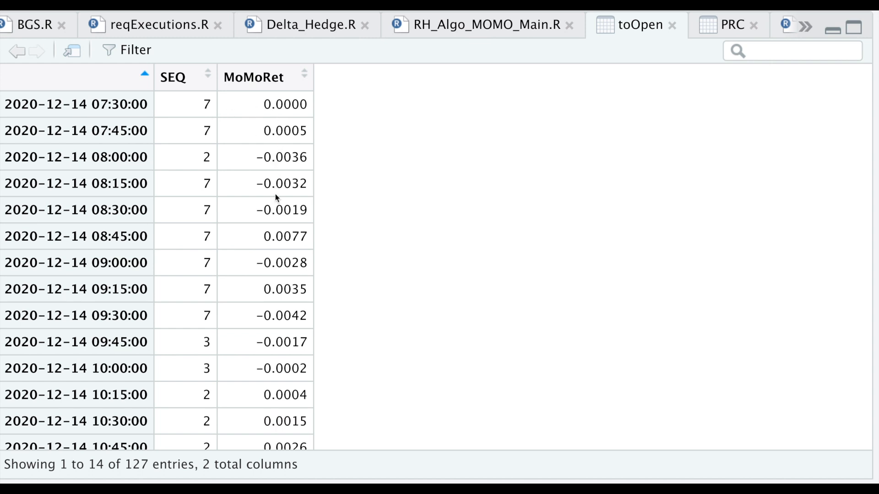
pyautogui.scroll(-3)
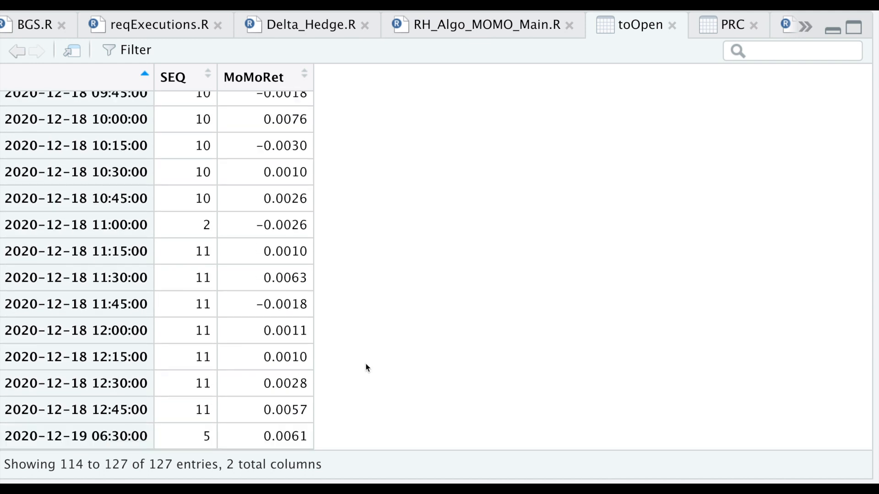
pyautogui.click(206, 436)
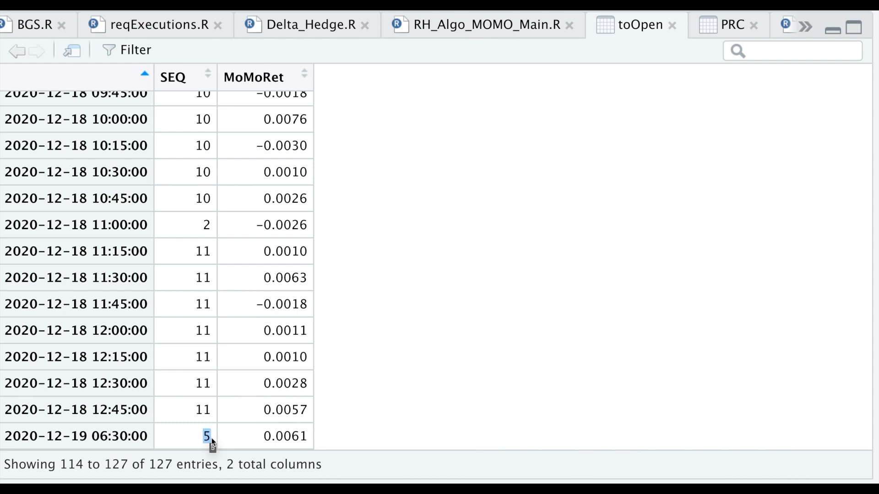
pyautogui.click(724, 25)
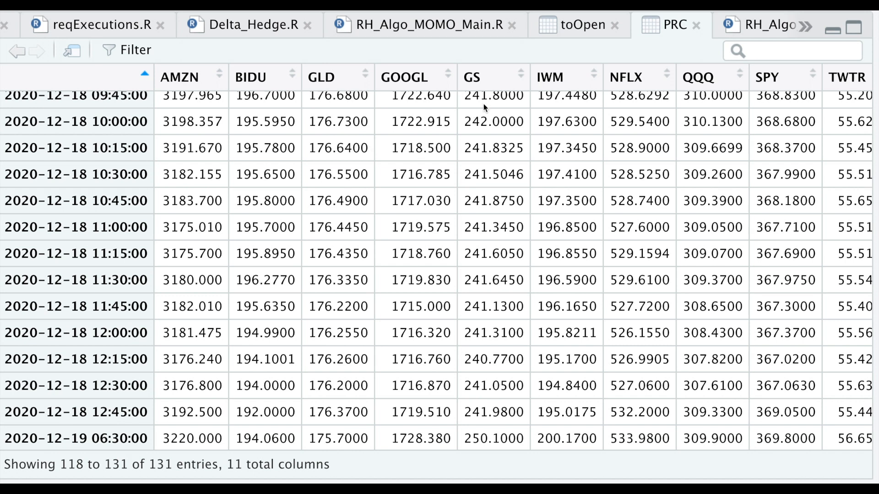
pyautogui.moveTo(597, 73)
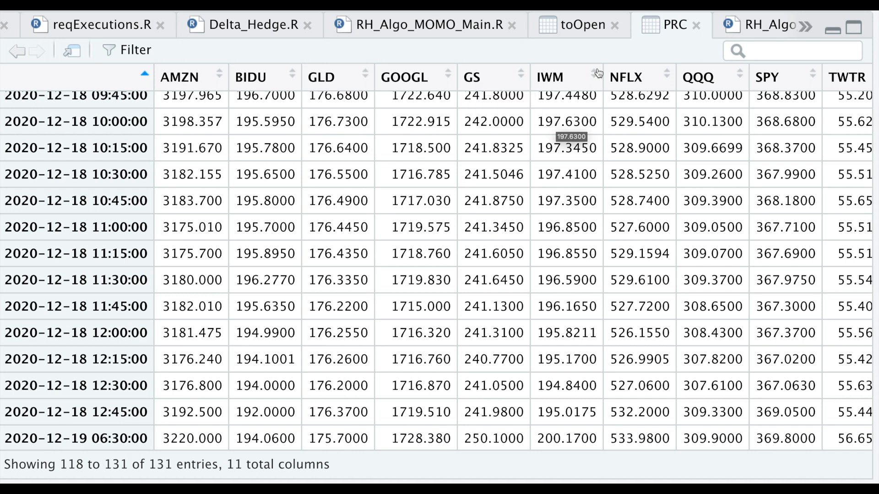
pyautogui.click(580, 24)
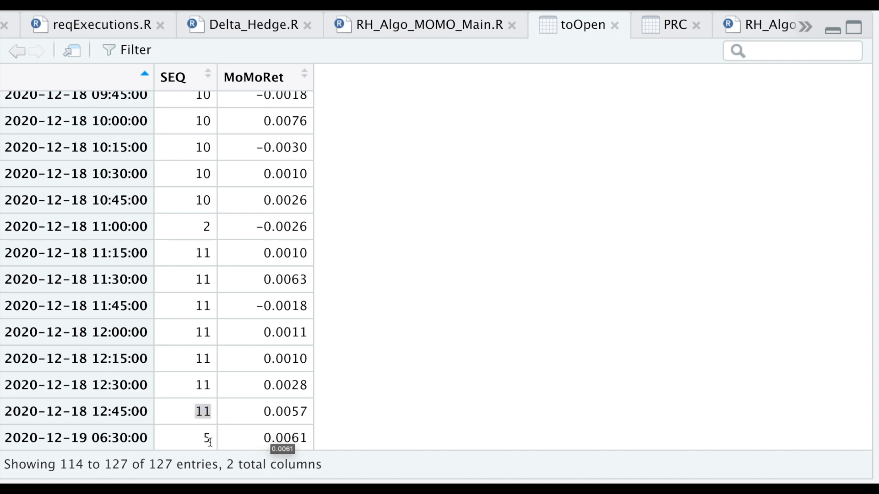
pyautogui.moveTo(453, 34)
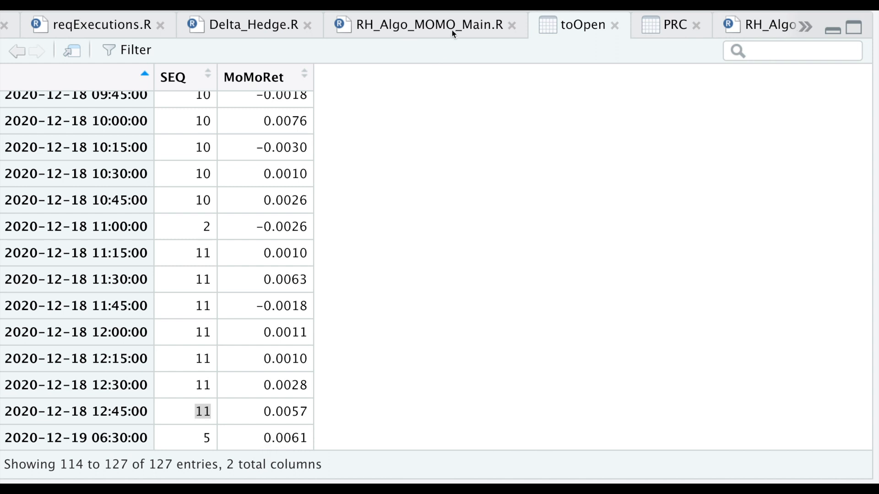
# Step: Return to RH_Algo_MOMO_Main.R to run the sendOrdersMKT market order line
pyautogui.click(423, 24)
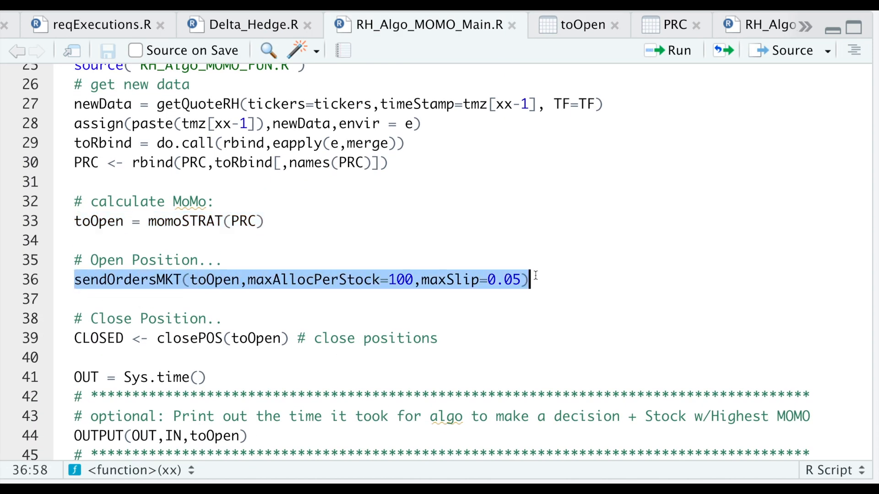
pyautogui.moveTo(197, 286)
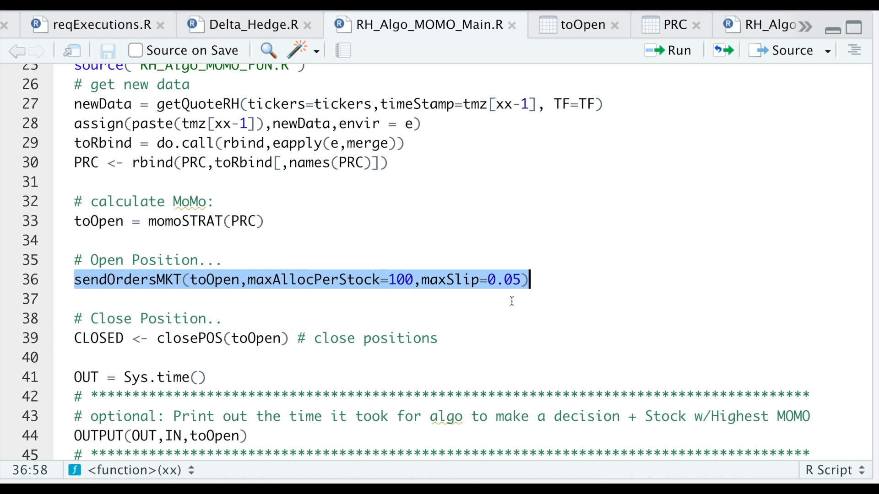
pyautogui.moveTo(436, 359)
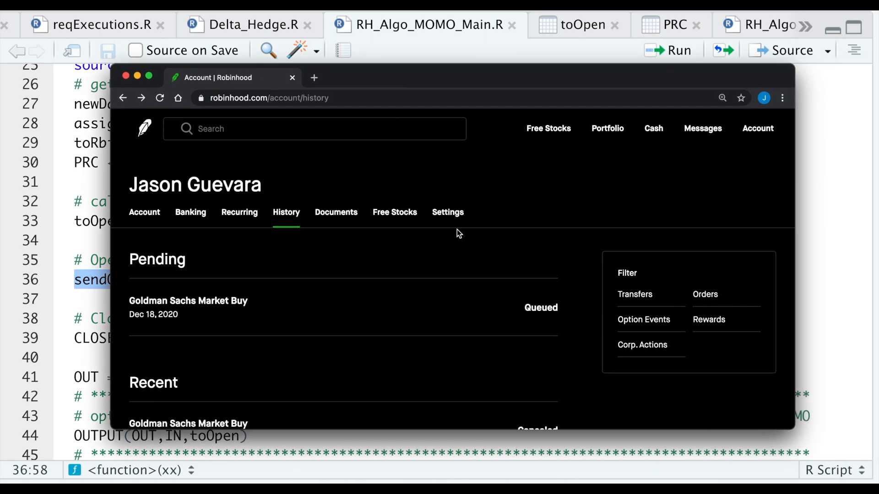
pyautogui.moveTo(336, 357)
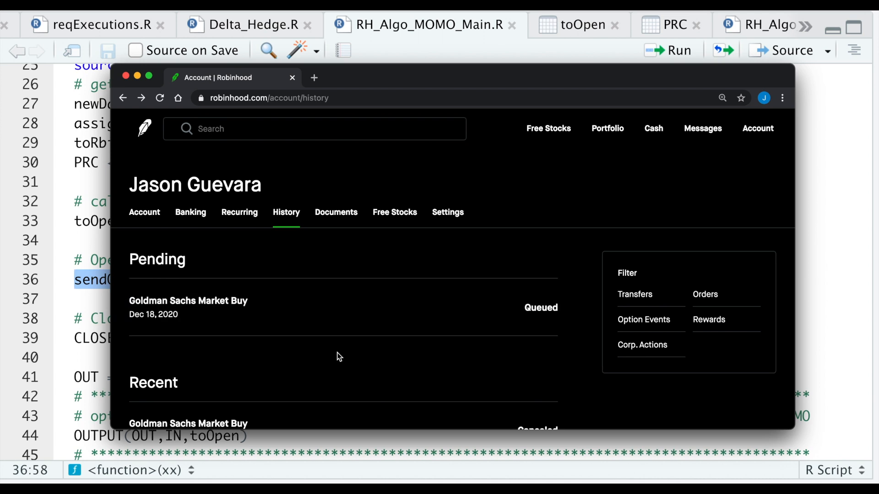
# Step: Expand the queued 0.4-share Goldman Sachs market buy in Robinhood history and cancel the order
pyautogui.click(188, 307)
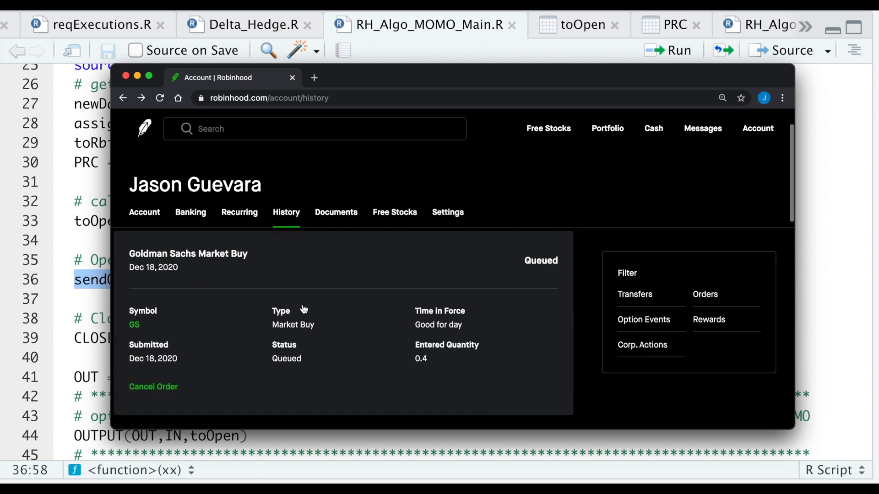
pyautogui.moveTo(420, 375)
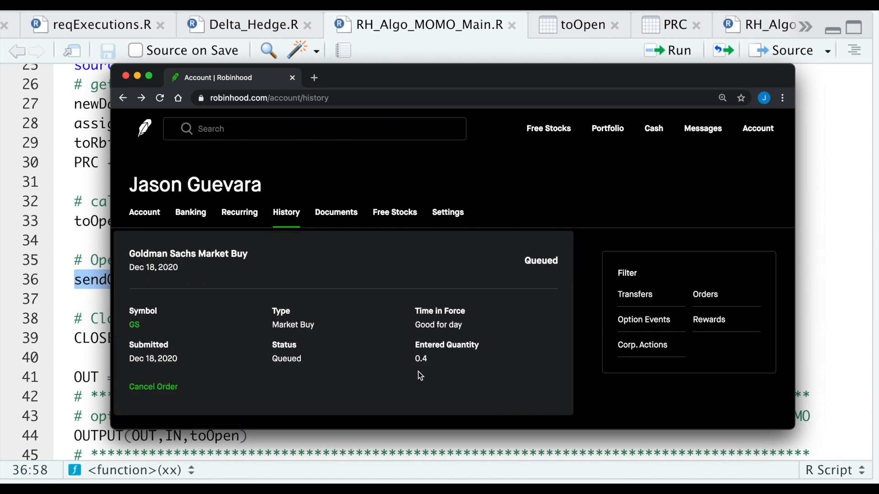
pyautogui.moveTo(429, 402)
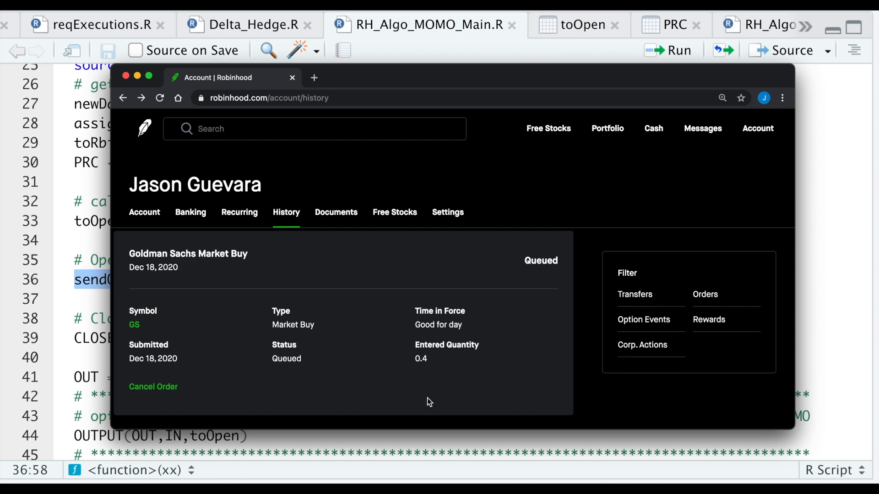
pyautogui.moveTo(162, 392)
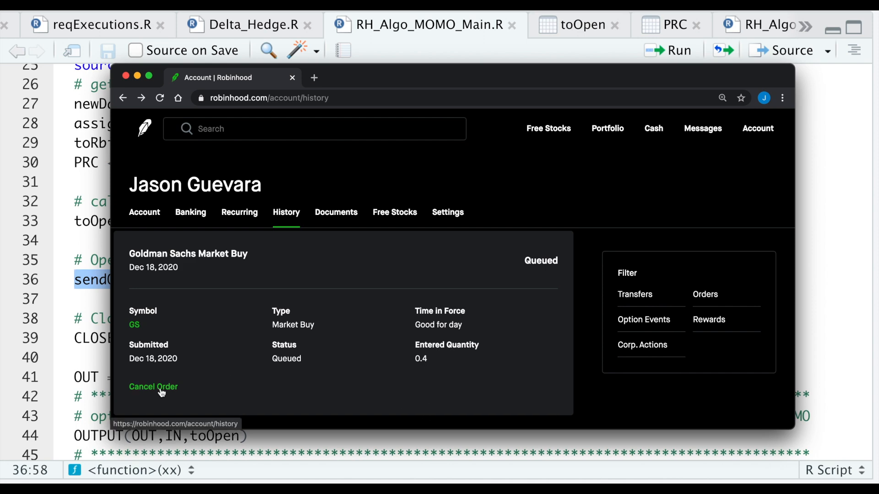
pyautogui.click(153, 387)
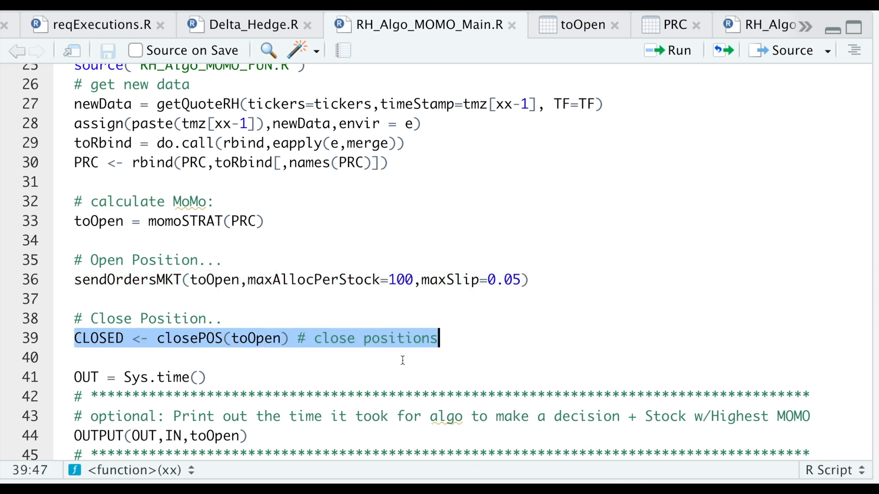
# Step: Recheck the toOpen table, return to the main script and pick the OUTPUT line 44 to run next
pyautogui.click(579, 25)
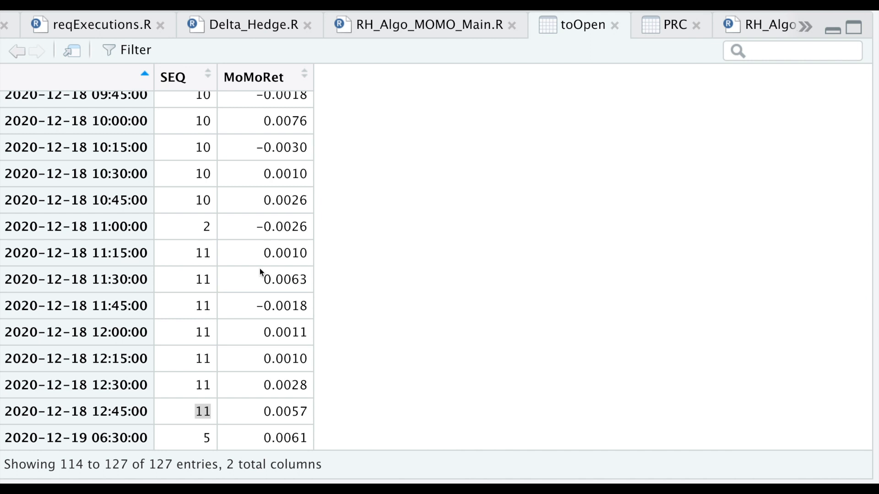
pyautogui.moveTo(185, 402)
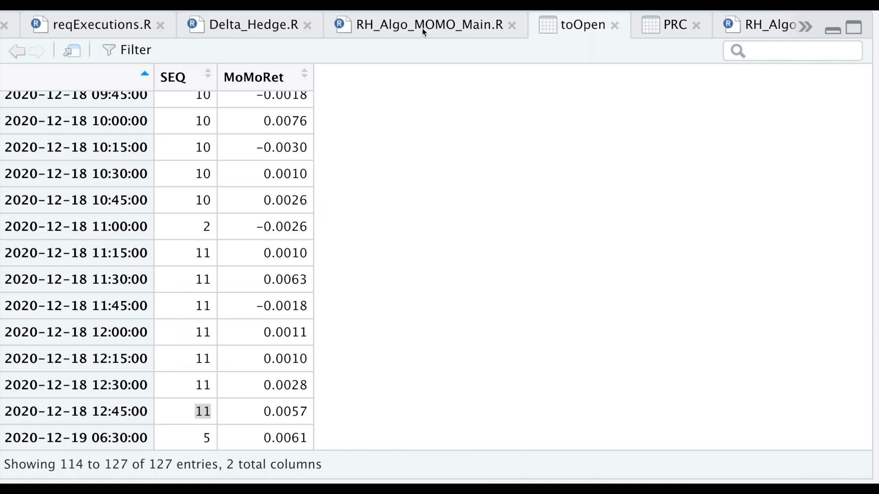
pyautogui.click(424, 25)
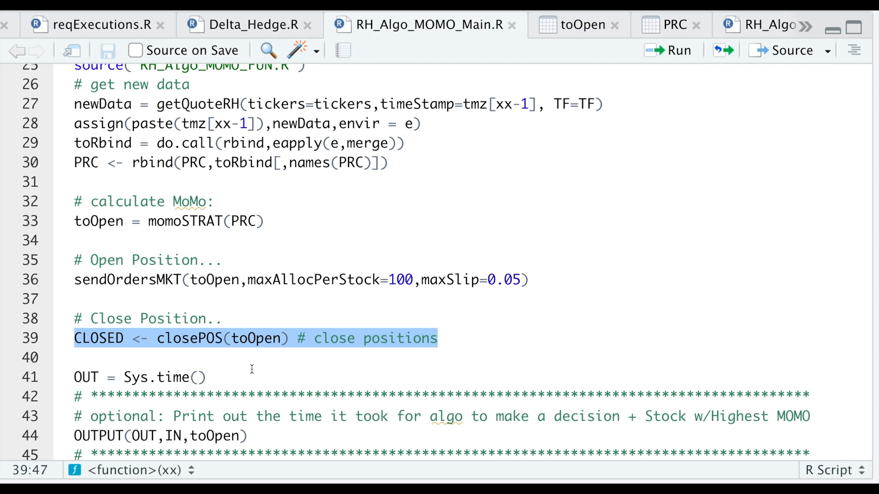
pyautogui.click(439, 338)
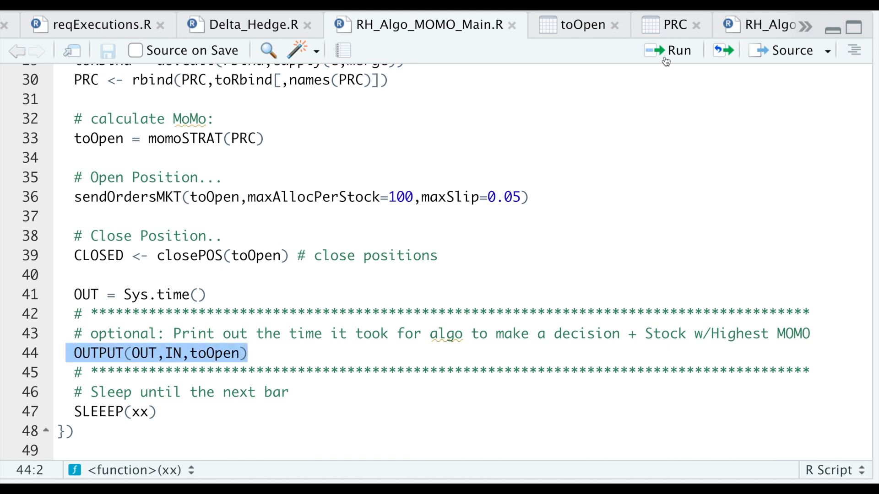
# Step: Run OUTPUT(OUT,IN,toOpen) to report GS at $250.1, then maximize the source pane
pyautogui.click(667, 49)
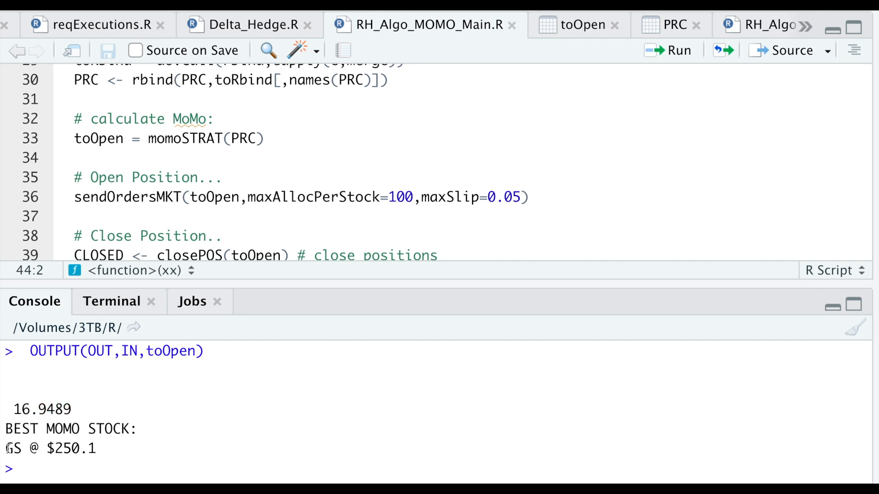
pyautogui.doubleClick(16, 448)
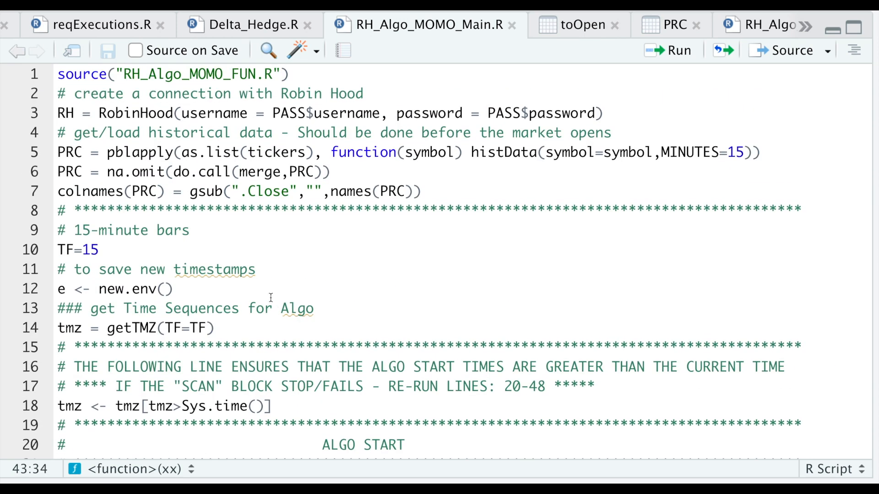
# Step: Select lines 21–23, the SLEEEP(1) call and collapsed SCAN loop, ready to run
pyautogui.moveTo(57, 93); pyautogui.dragTo(428, 191)
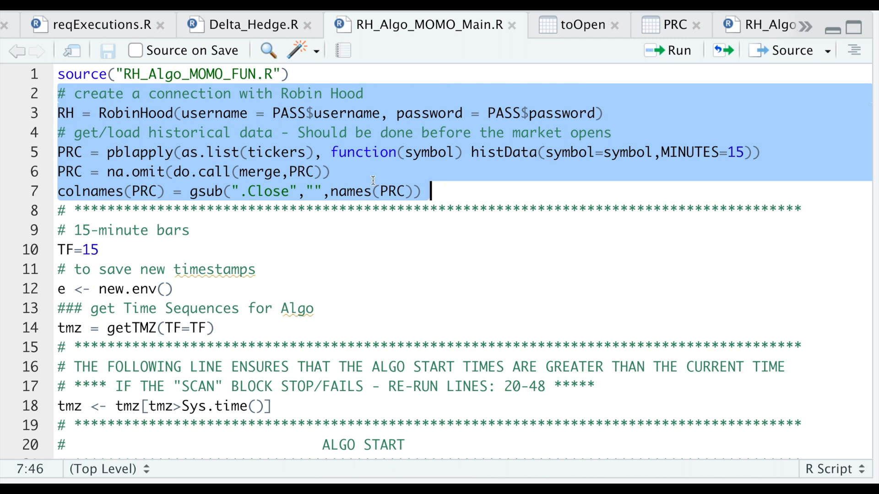
pyautogui.click(102, 250)
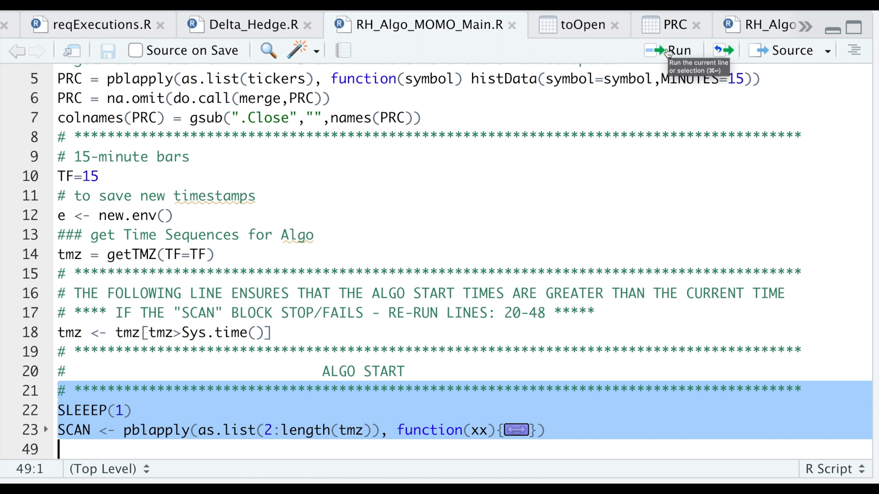
pyautogui.moveTo(261, 345)
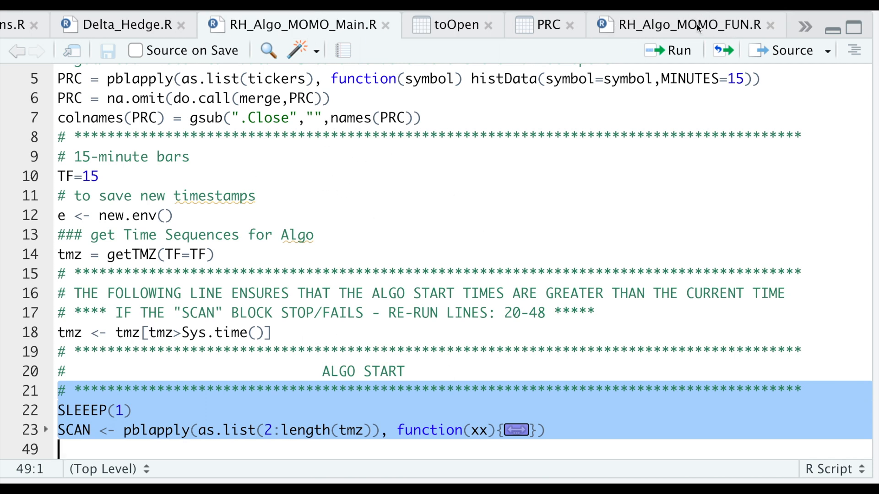
# Step: In RH_Algo_MOMO_FUN.R, expand and collapse histData, then scroll down to getQuoteRH
pyautogui.click(683, 24)
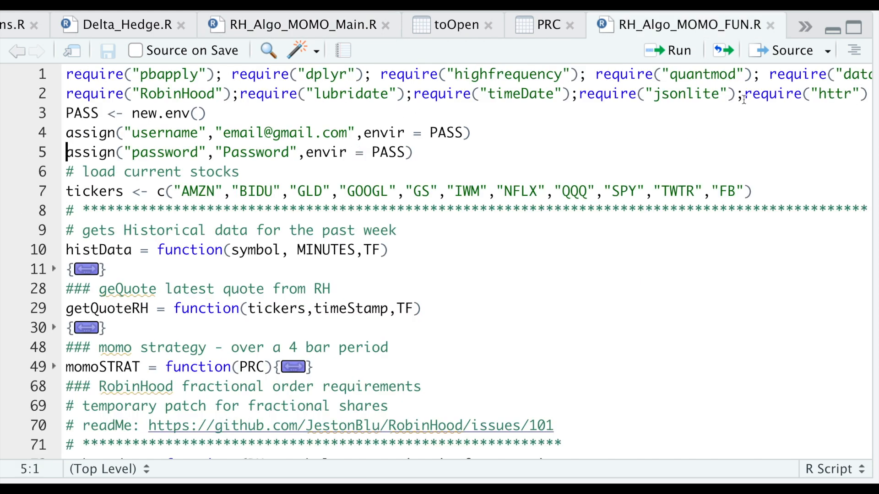
pyautogui.click(71, 113)
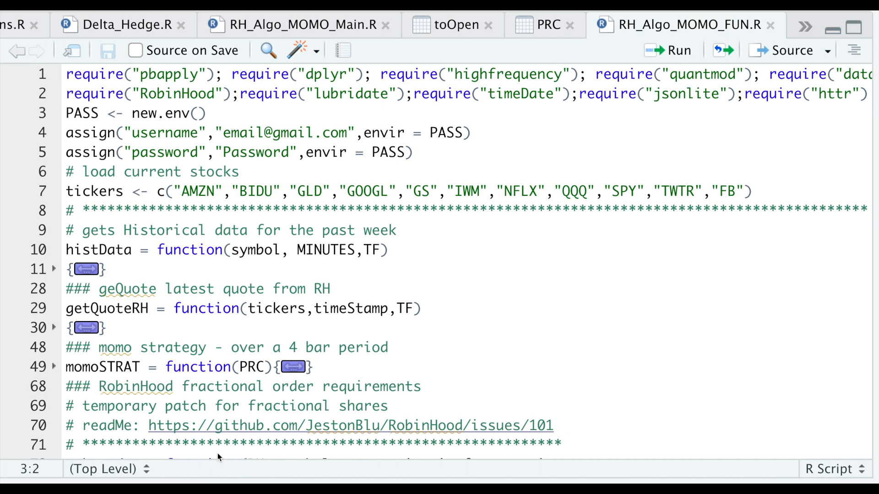
pyautogui.click(66, 250)
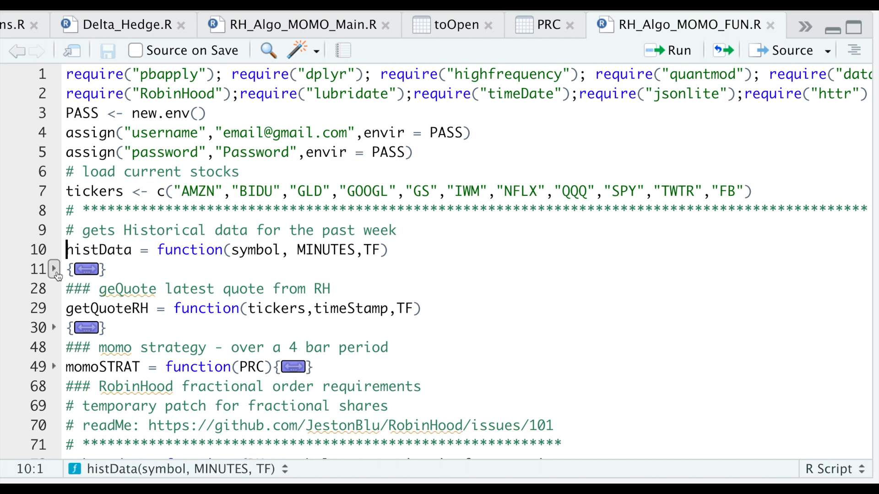
pyautogui.click(54, 269)
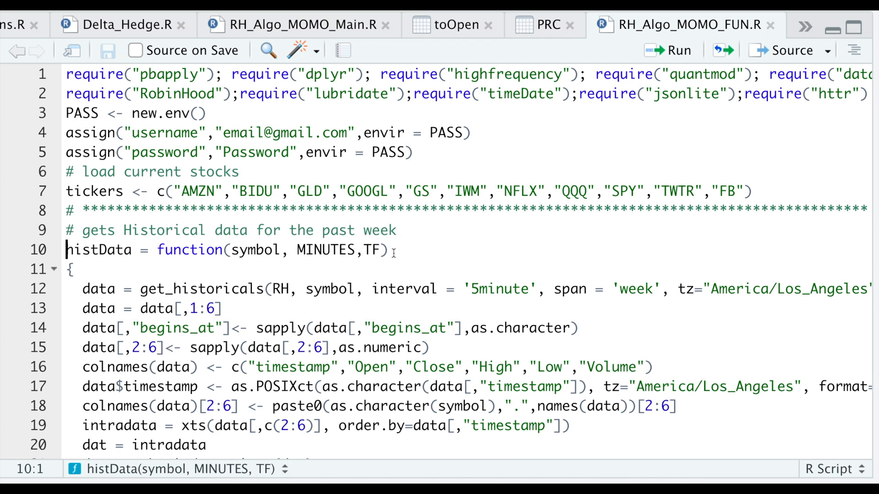
pyautogui.moveTo(375, 274)
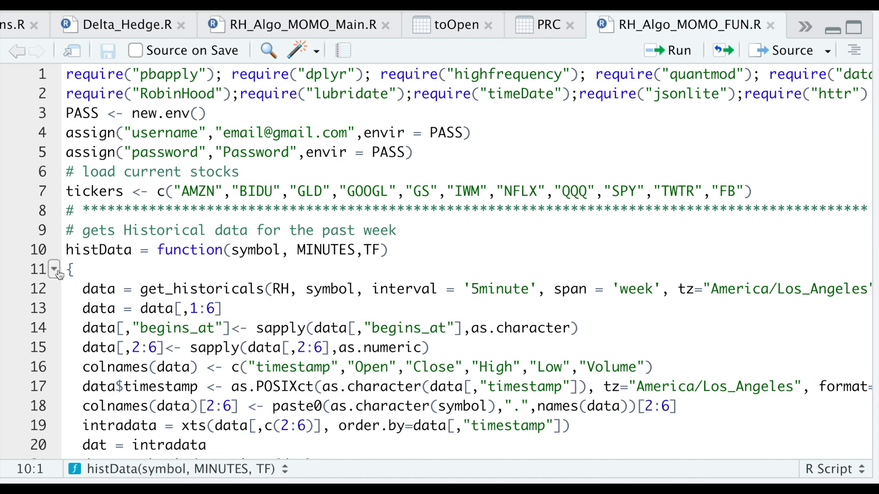
pyautogui.click(53, 268)
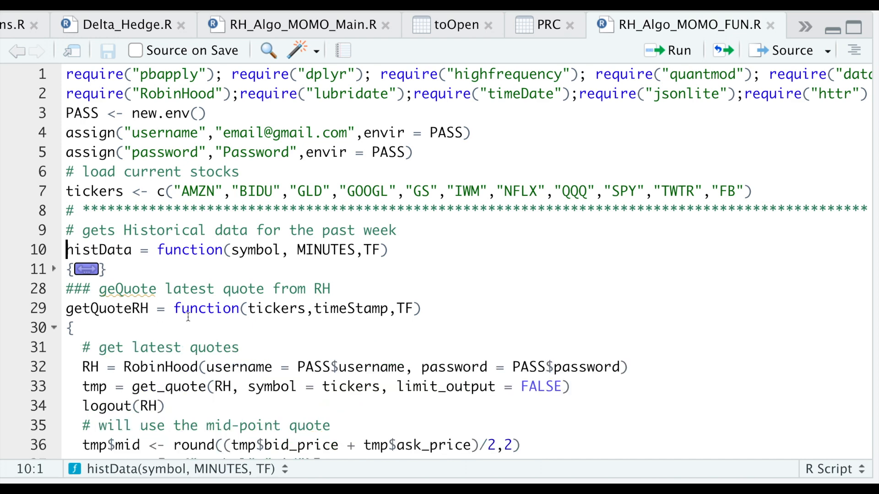
pyautogui.scroll(-3)
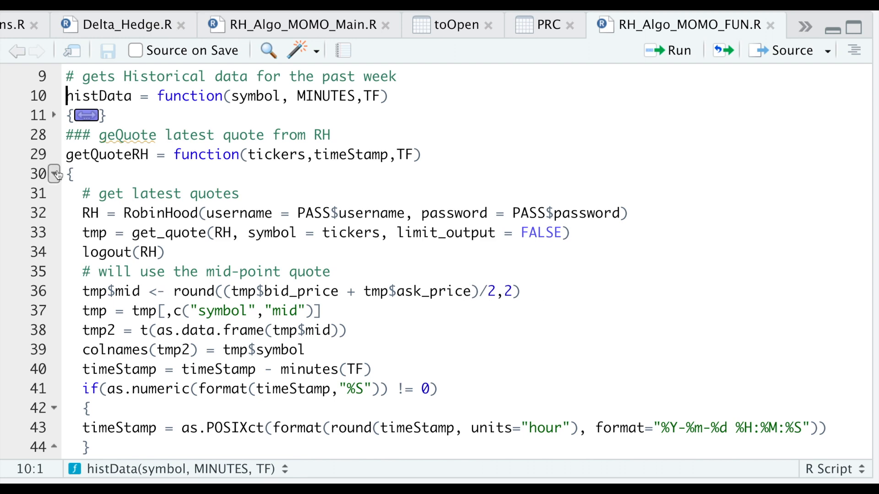
# Step: Fold getQuoteRH, read momoSTRAT's ROC calculations, then fold momoSTRAT away
pyautogui.click(54, 174)
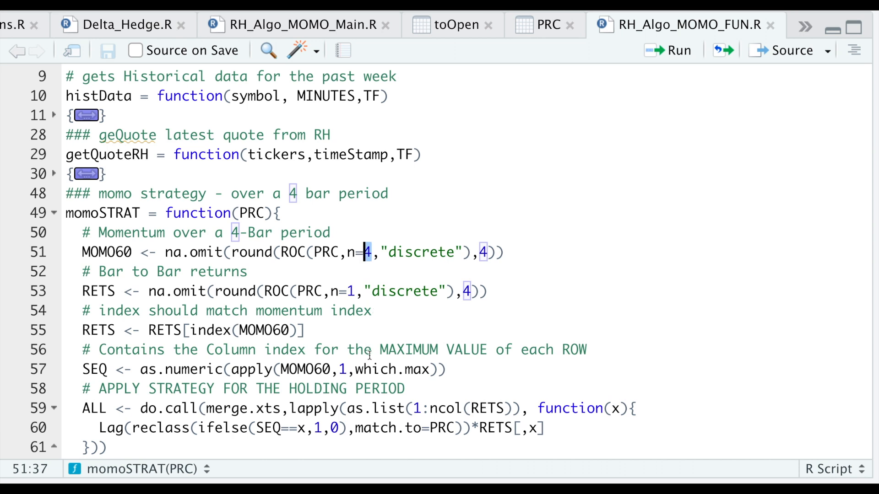
pyautogui.moveTo(425, 378)
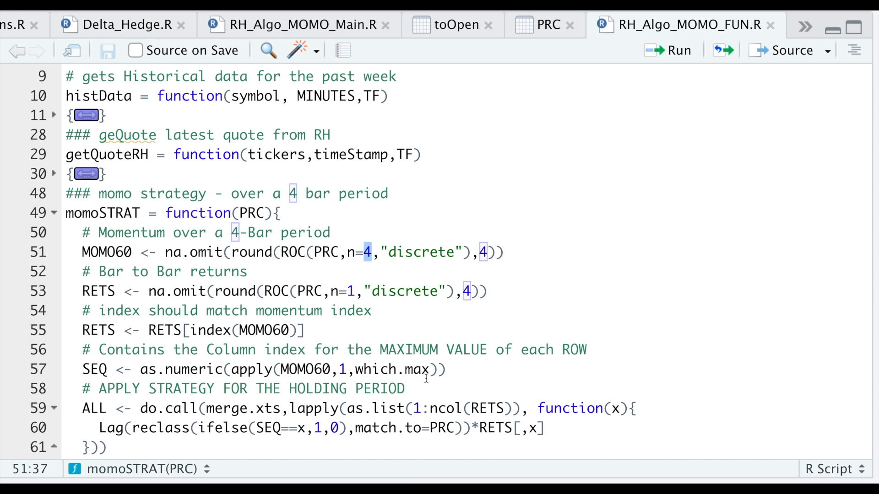
pyautogui.click(54, 213)
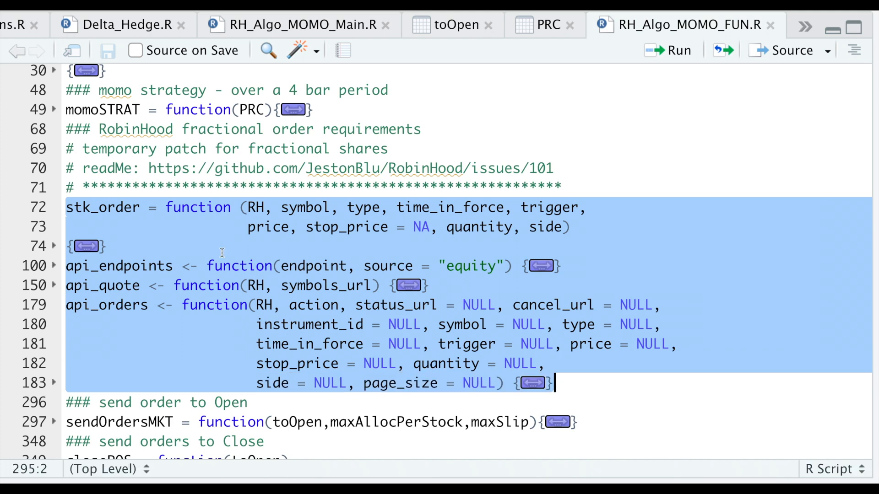
# Step: Highlight stk_order and sendOrdersMKT, expand sendOrdersMKT and scroll through its market-buy and logout logic
pyautogui.click(101, 208)
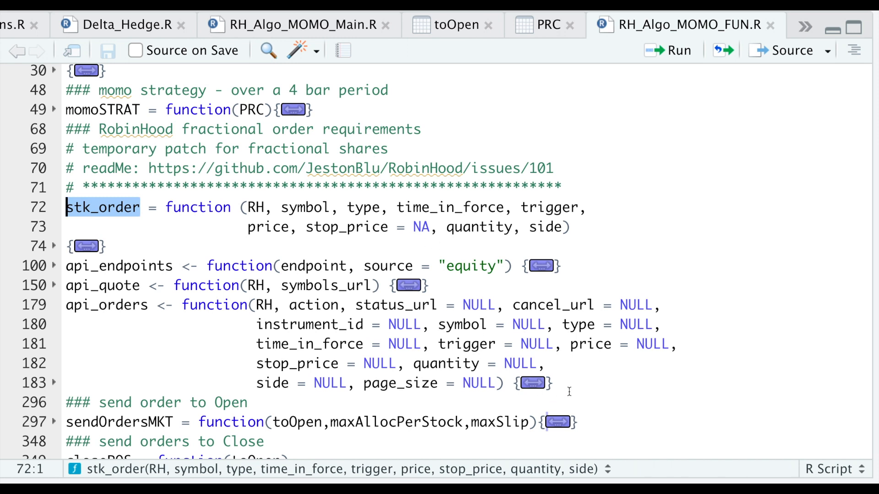
pyautogui.moveTo(81, 208); pyautogui.dragTo(544, 383)
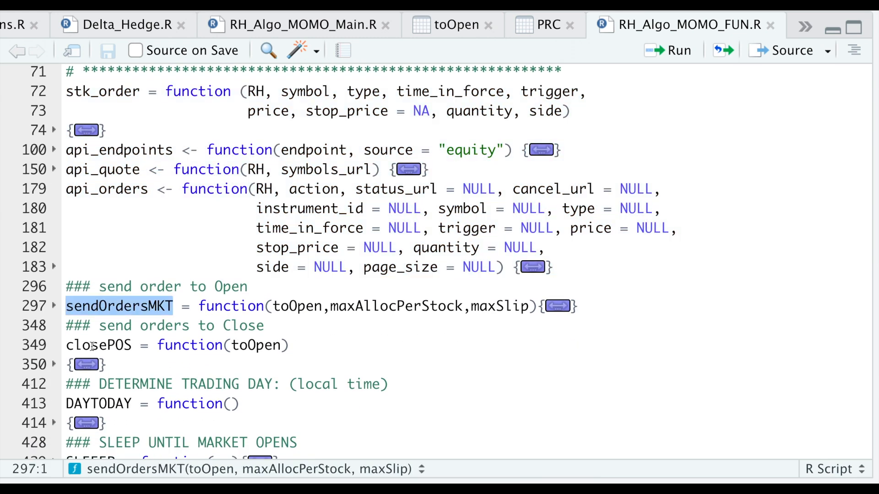
pyautogui.click(56, 306)
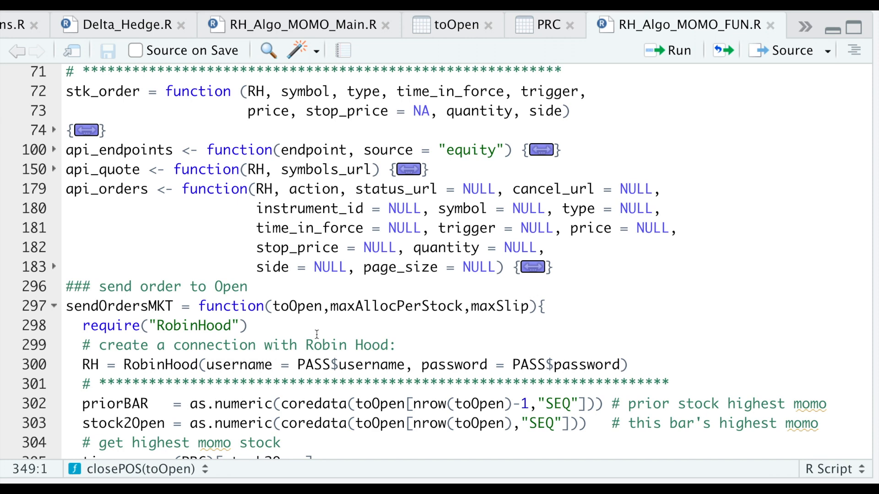
pyautogui.scroll(-3)
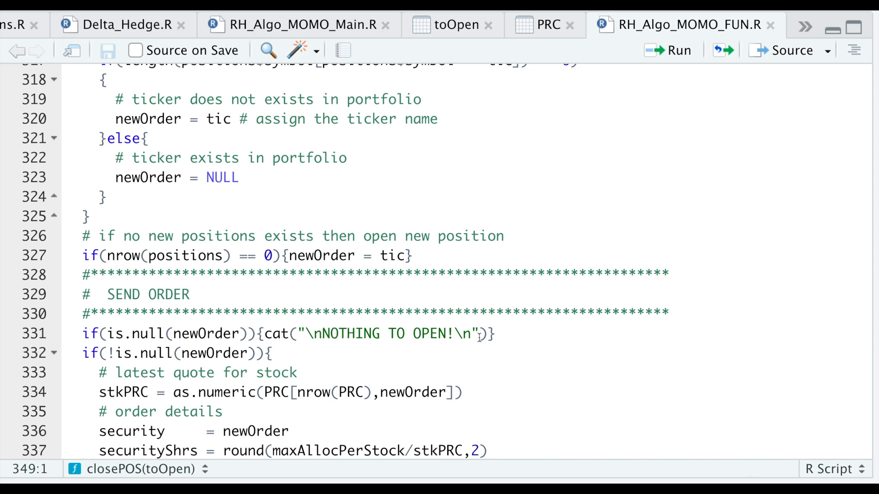
pyautogui.scroll(-3)
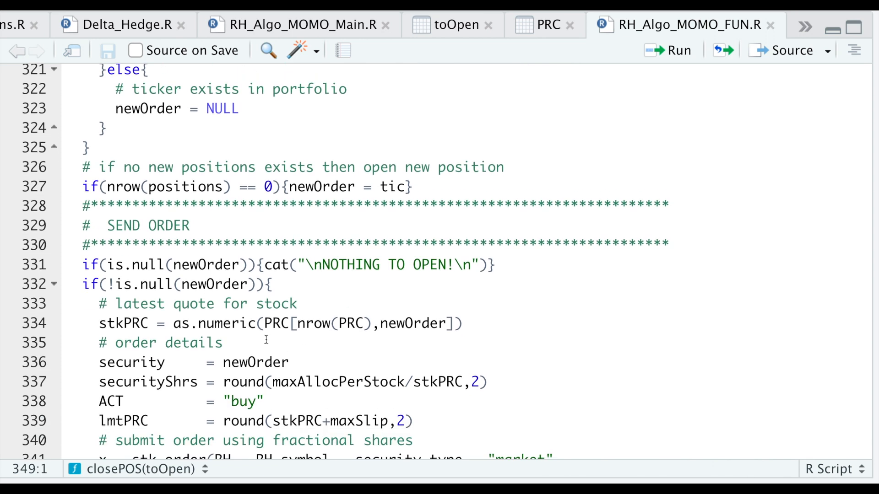
pyautogui.scroll(-3)
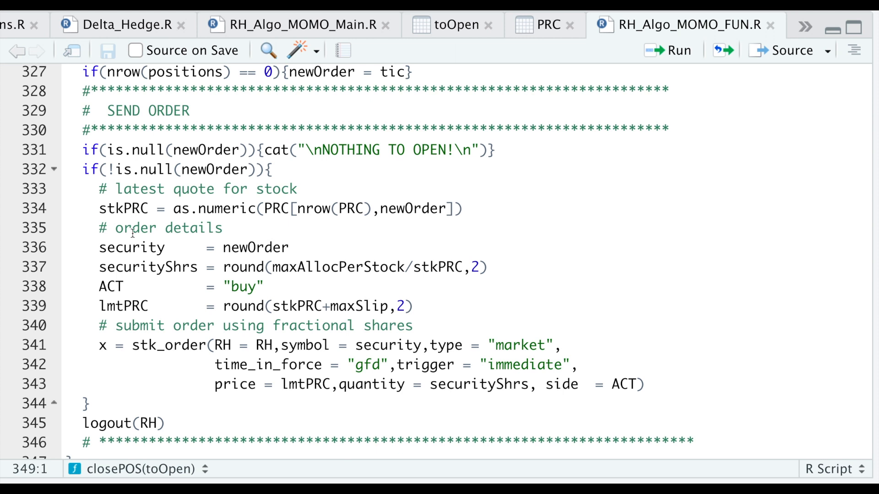
pyautogui.moveTo(163, 266)
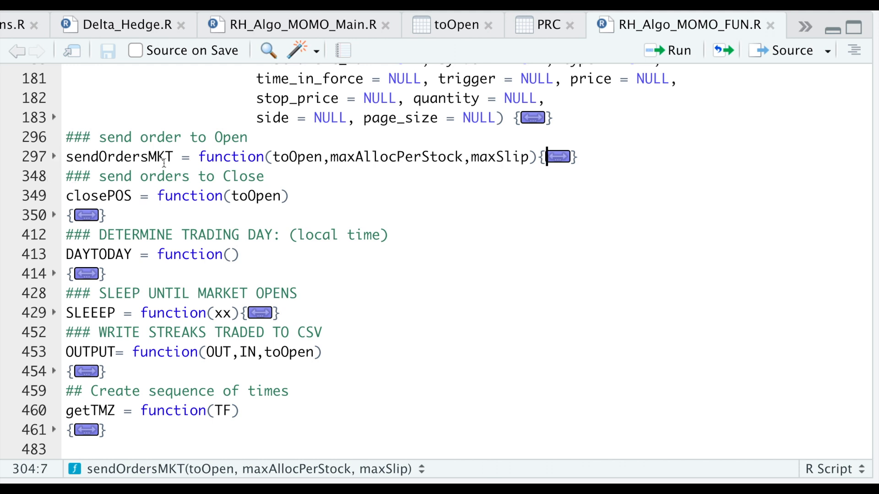
pyautogui.moveTo(91, 254)
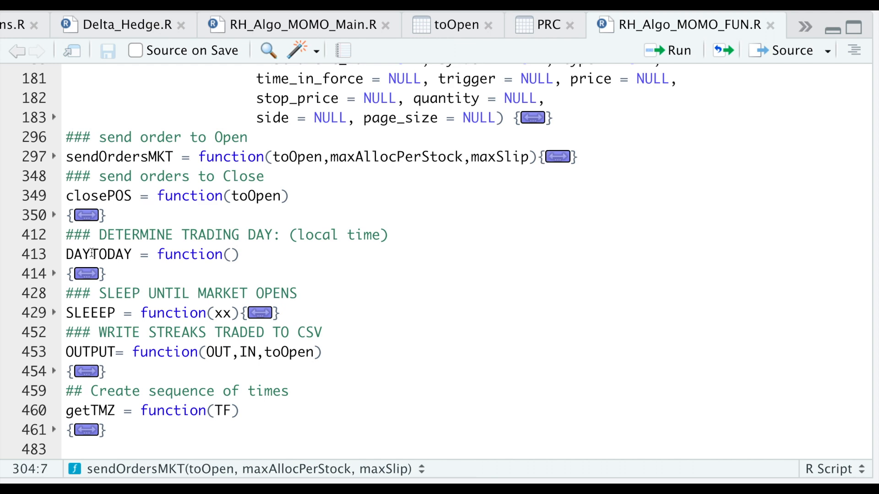
pyautogui.click(55, 274)
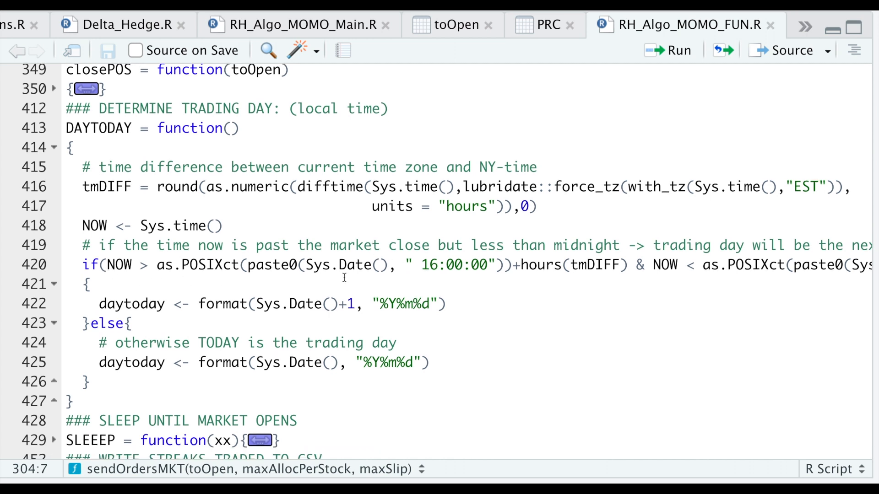
pyautogui.hscroll(3)
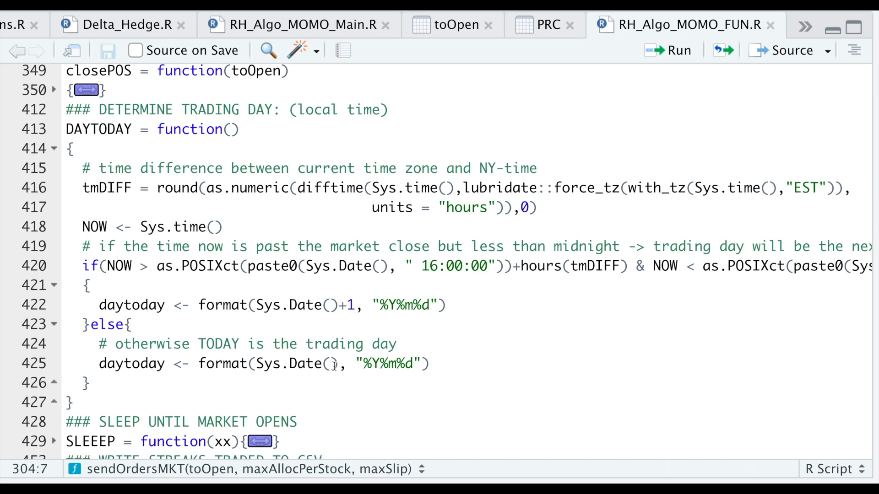
pyautogui.doubleClick(297, 357)
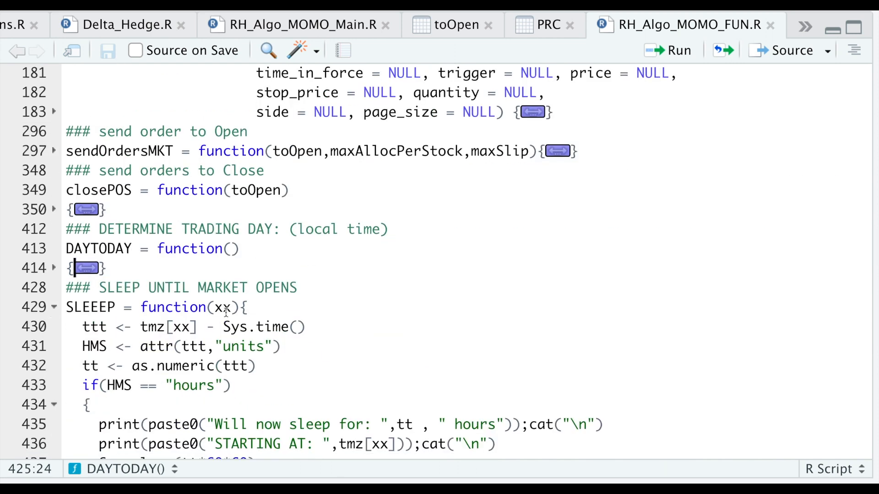
pyautogui.scroll(-3)
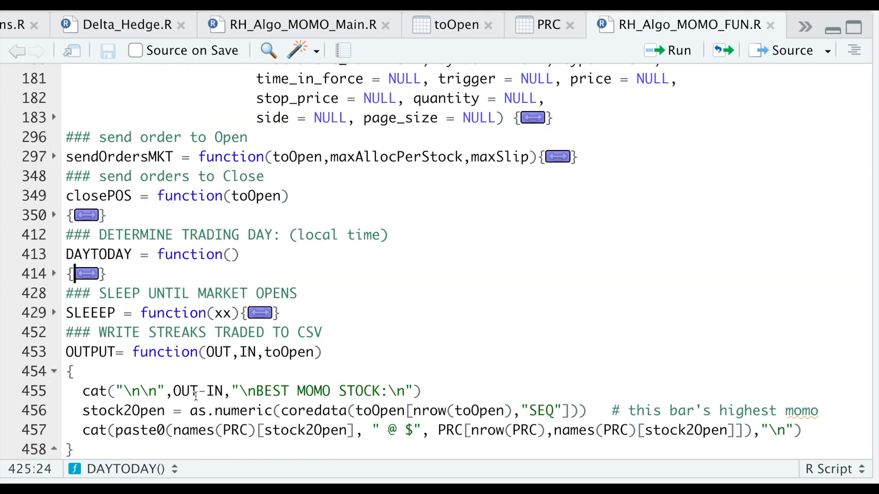
pyautogui.moveTo(208, 410)
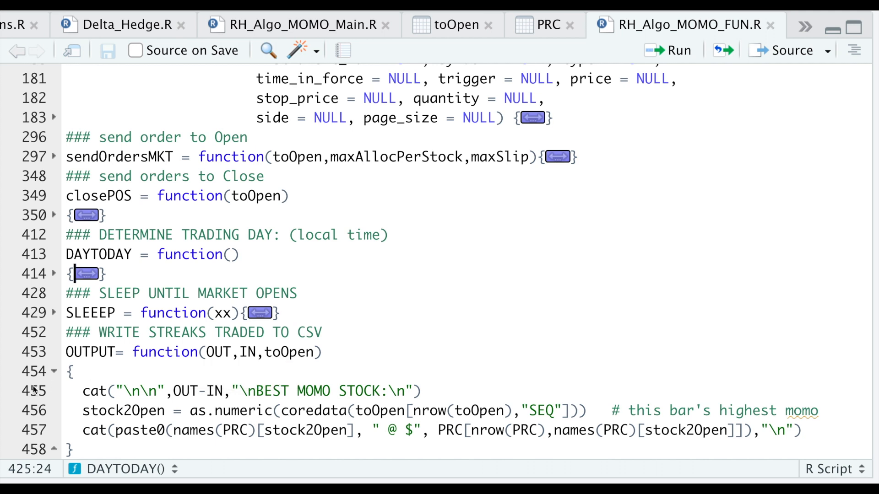
pyautogui.click(55, 371)
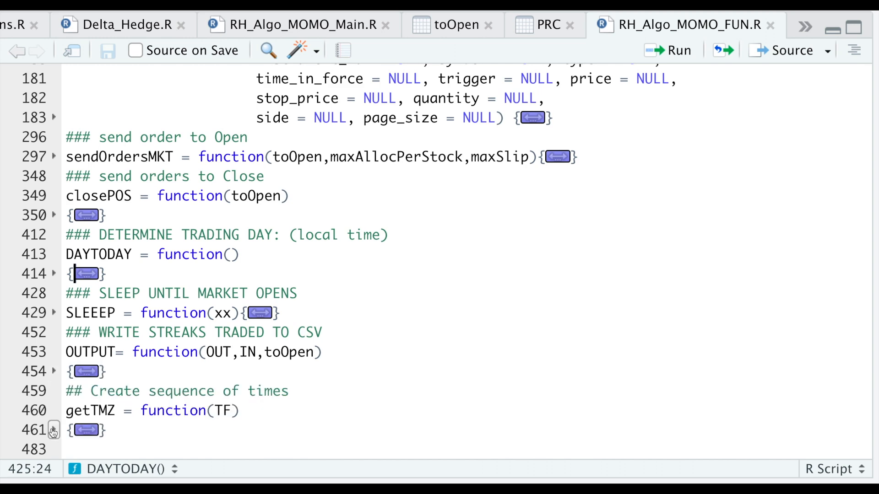
# Step: Expand getTMZ and point out the bar-length START adjustment and the 17:00:00 end time
pyautogui.click(55, 431)
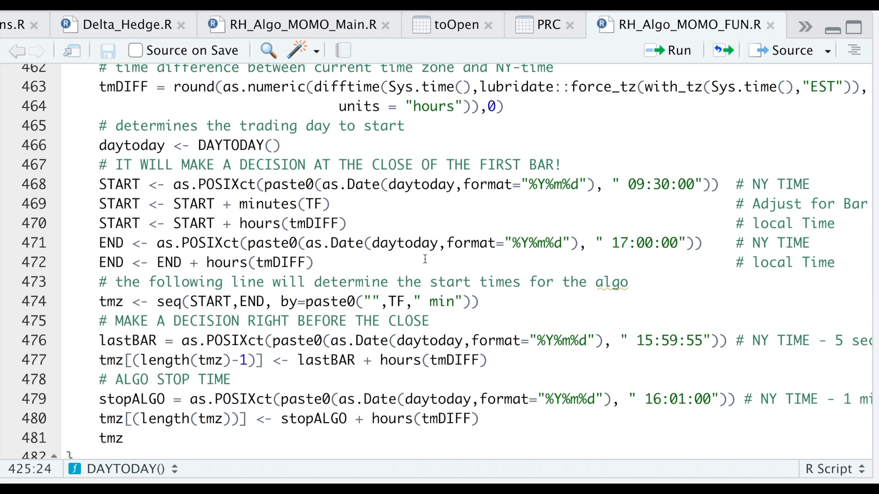
pyautogui.click(636, 184)
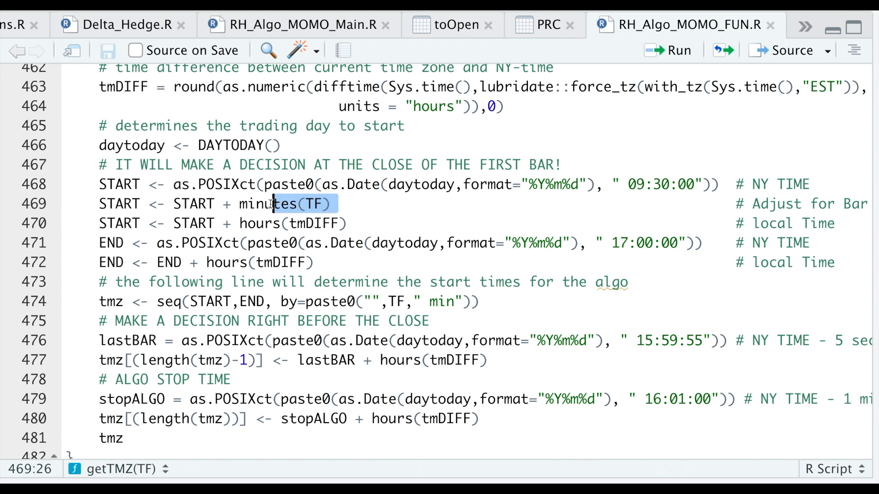
pyautogui.click(248, 224)
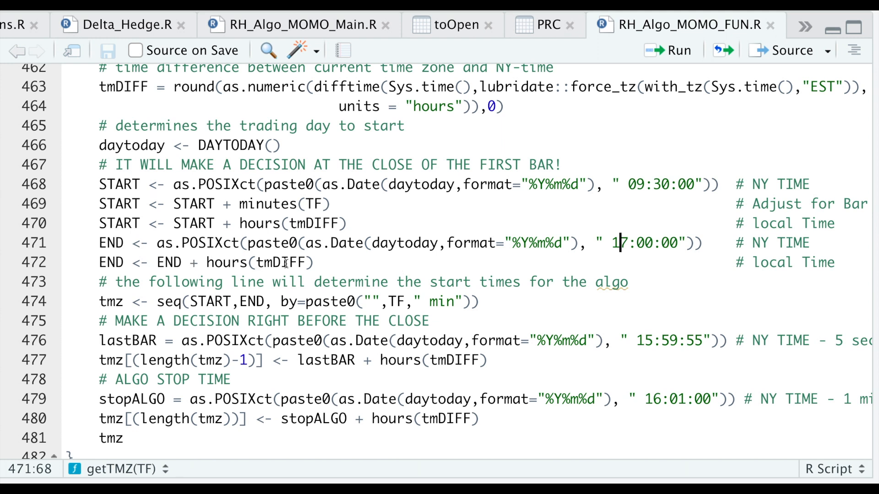
pyautogui.moveTo(428, 308)
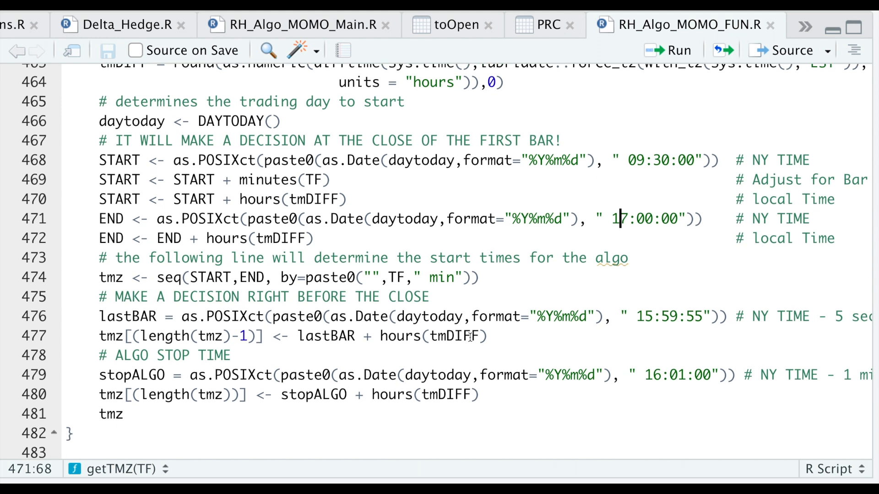
pyautogui.moveTo(696, 333)
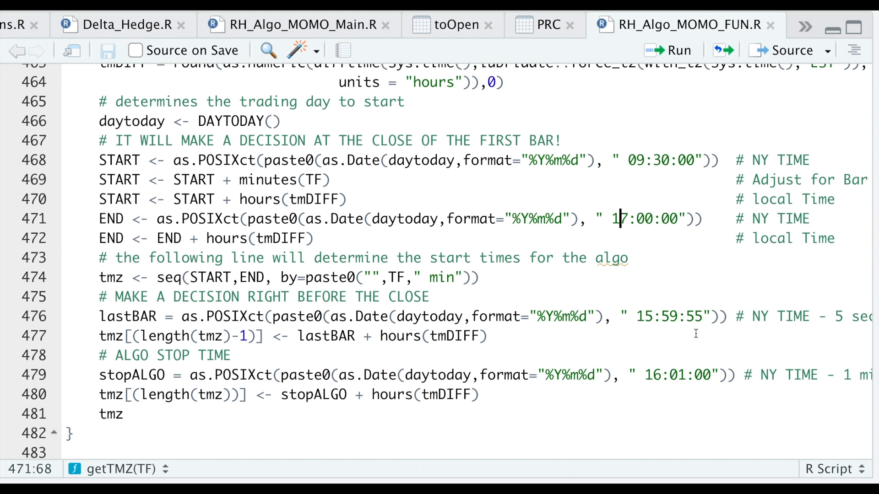